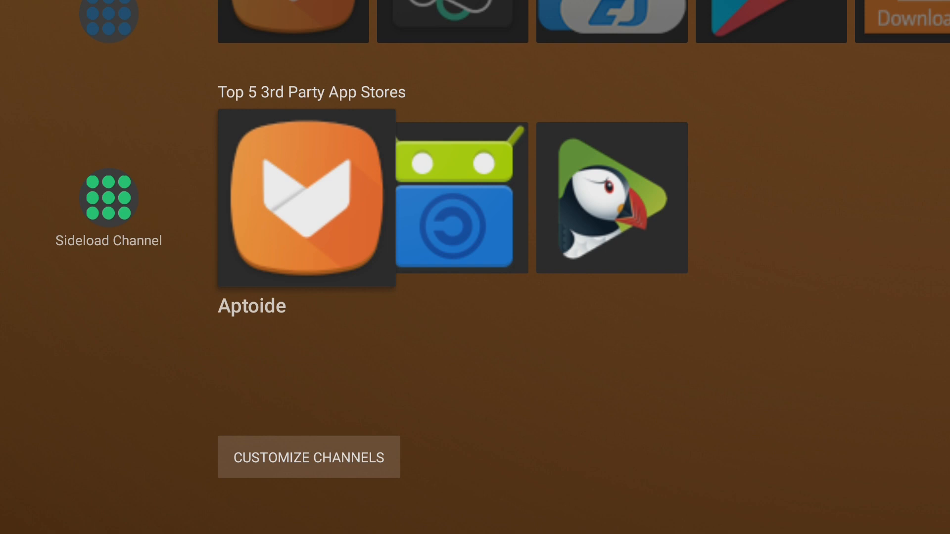
# - Launch Aptoide from the Top 5 3rd Party App Stores row on the home screen
pyautogui.click(305, 197)
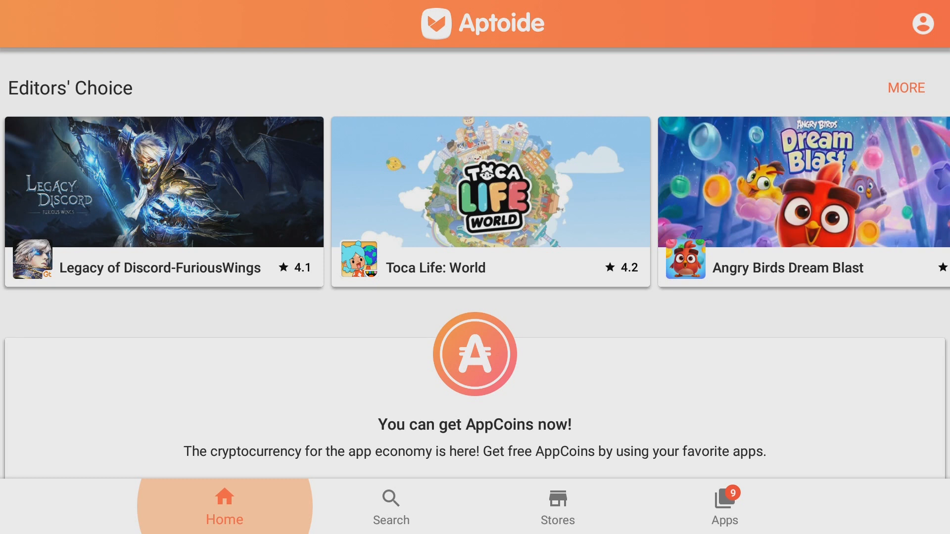
# - Open Aptoide's Stores section and scroll through the followed and recommended stores list
pyautogui.click(390, 506)
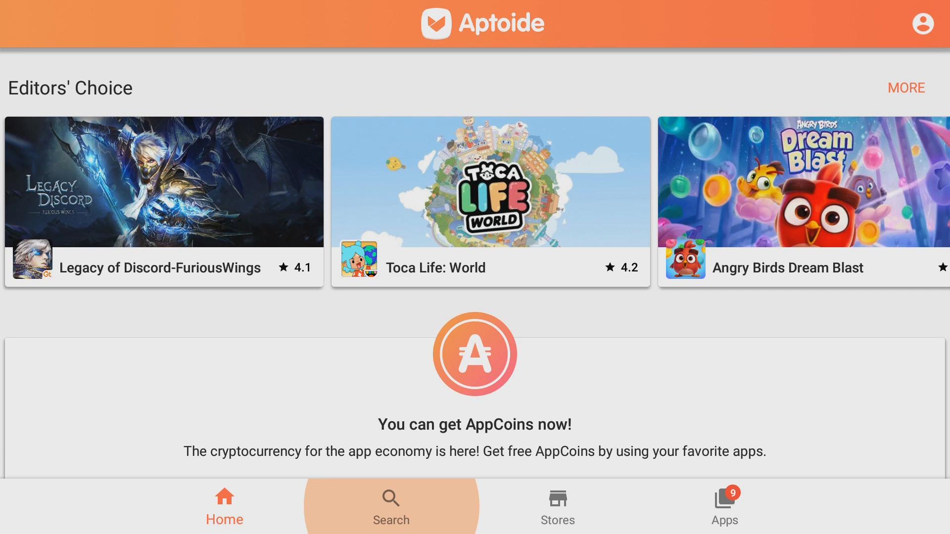
pyautogui.click(558, 506)
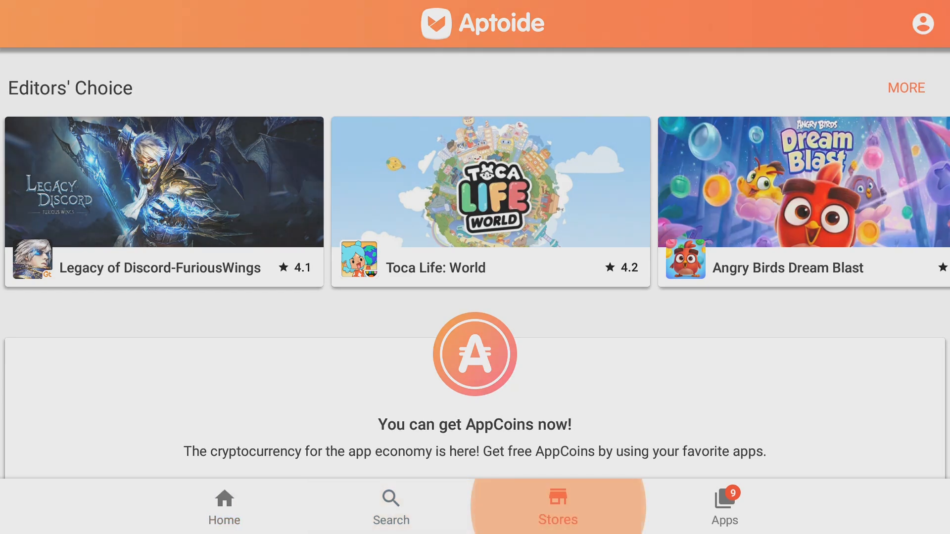
pyautogui.click(556, 506)
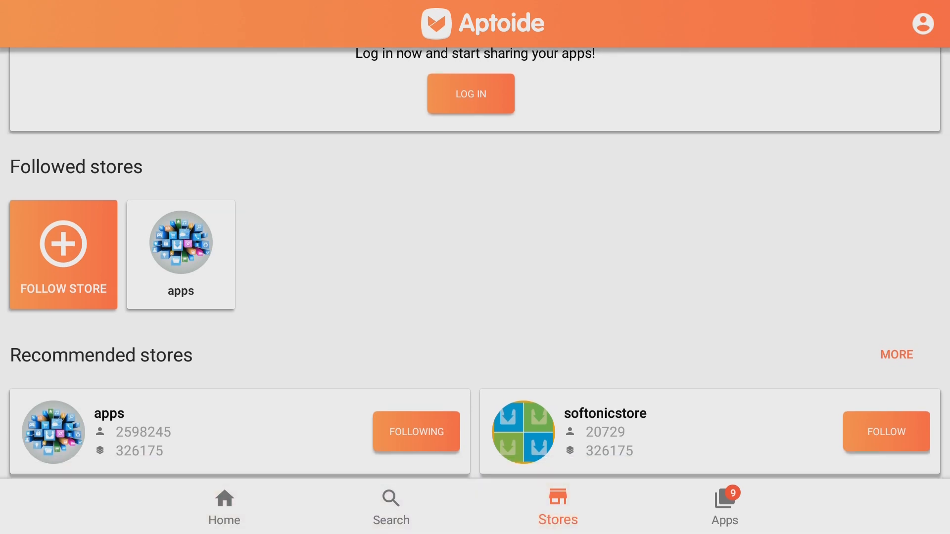
pyautogui.scroll(-3)
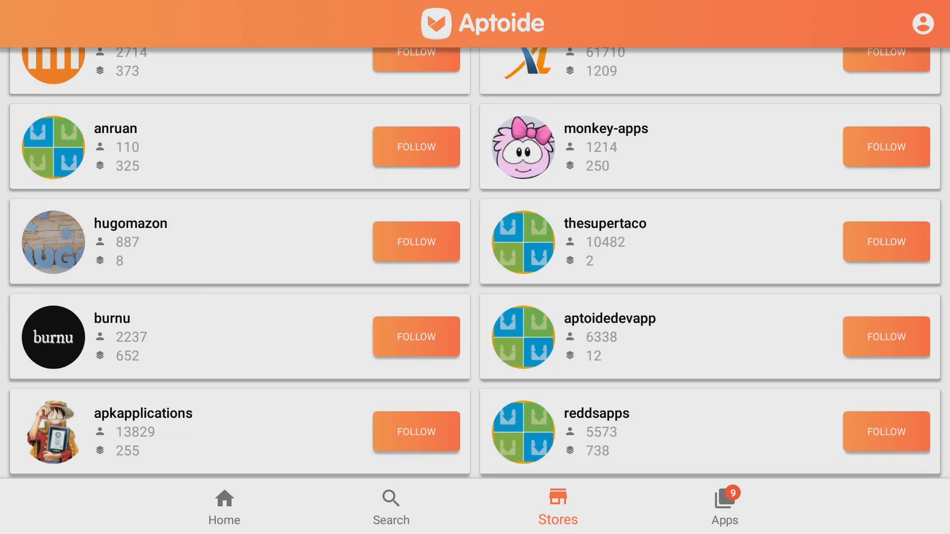
pyautogui.scroll(-3)
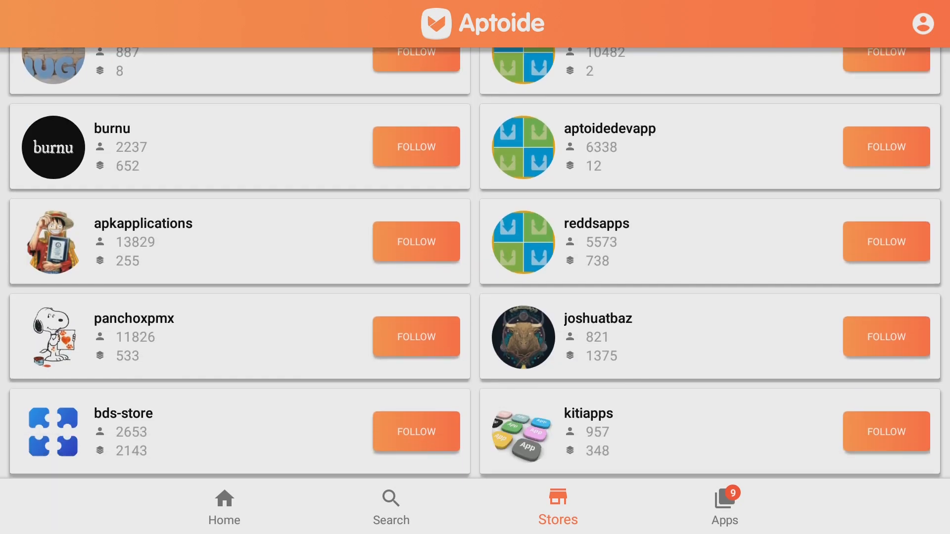
pyautogui.scroll(-3)
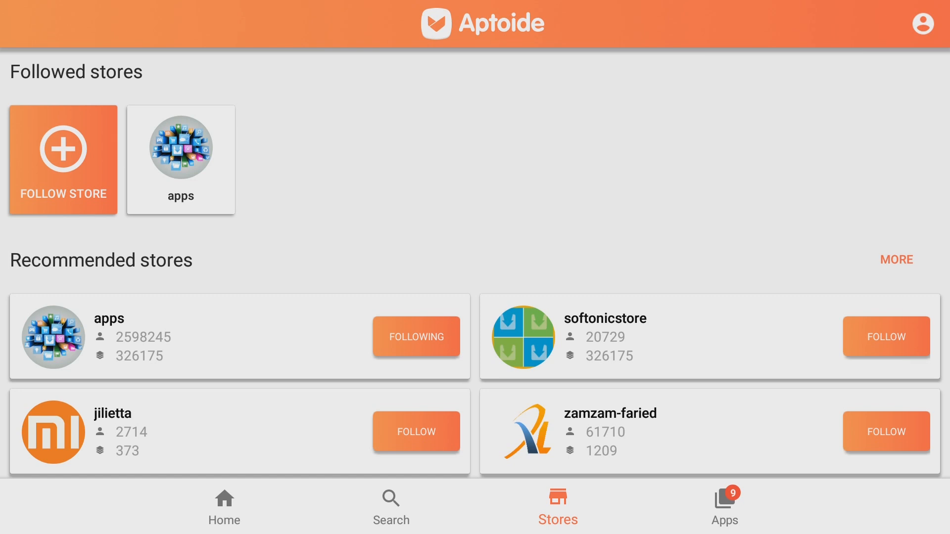
# - Exit Aptoide and switch to F-Droid's Latest apps feed
pyautogui.click(224, 505)
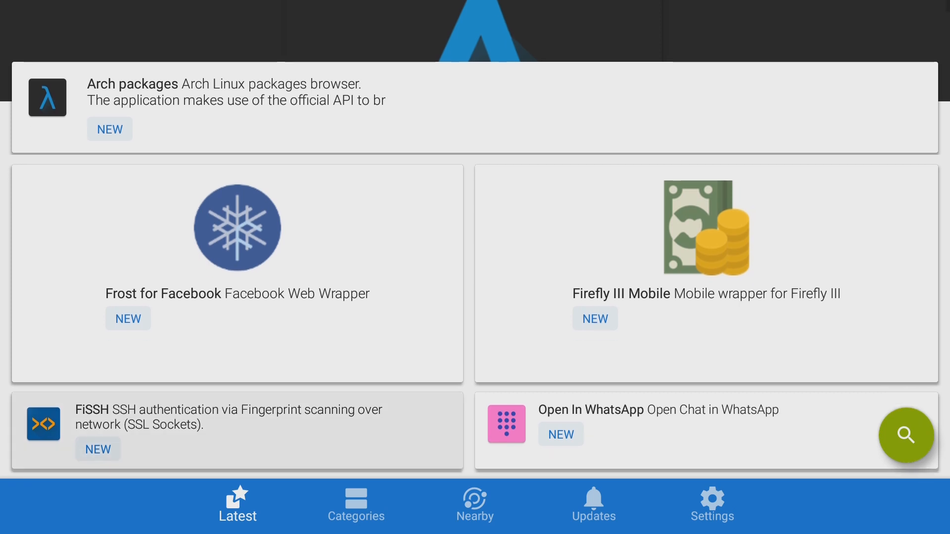
pyautogui.scroll(-3)
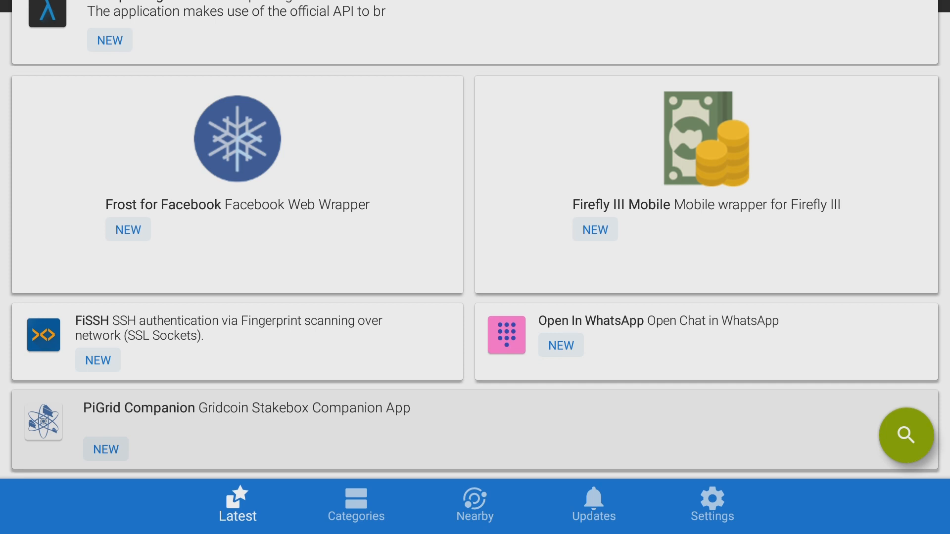
pyautogui.scroll(-3)
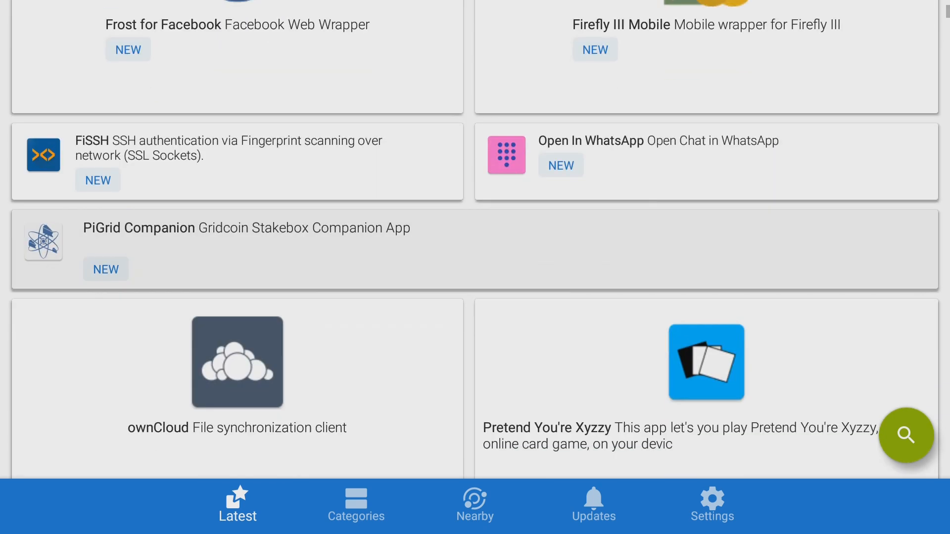
pyautogui.scroll(-3)
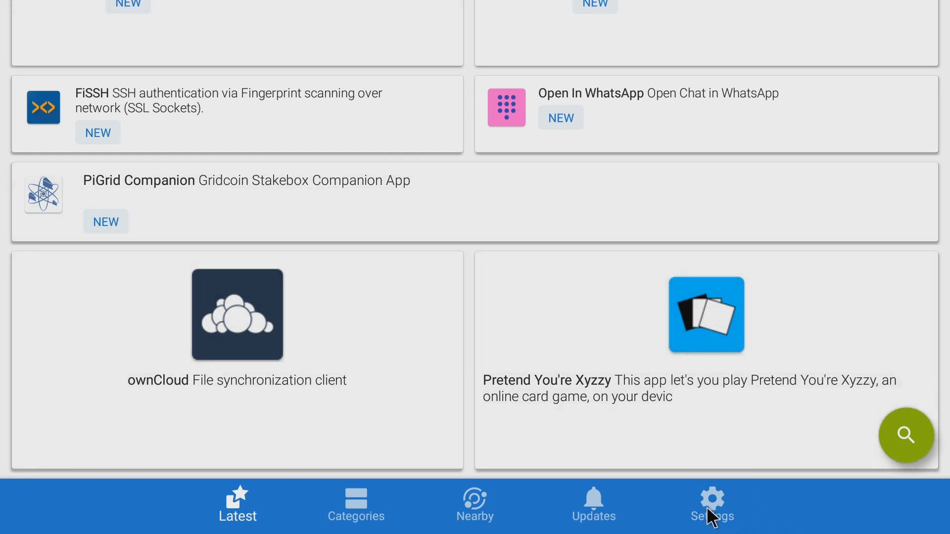
# - Open F-Droid's Settings tab and scroll down to the Other section with expert mode
pyautogui.click(712, 504)
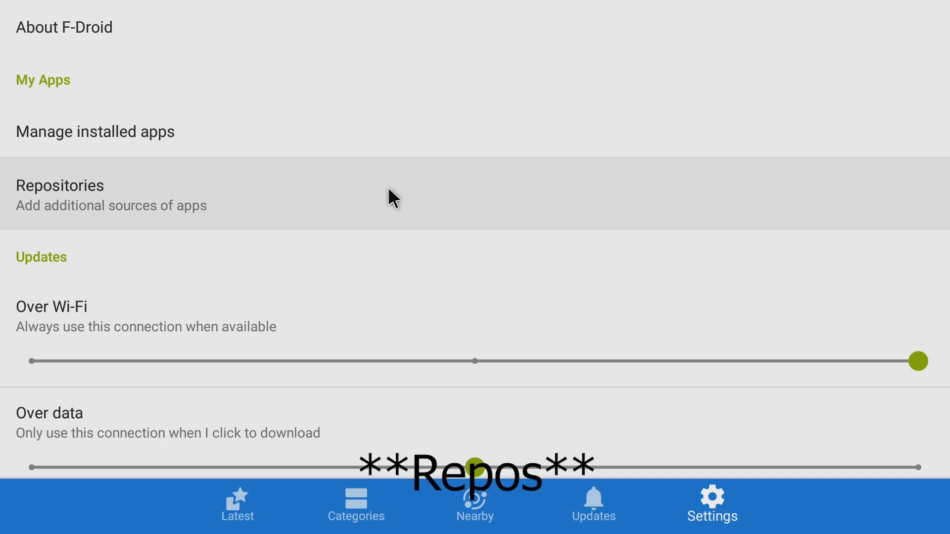
pyautogui.moveTo(354, 157)
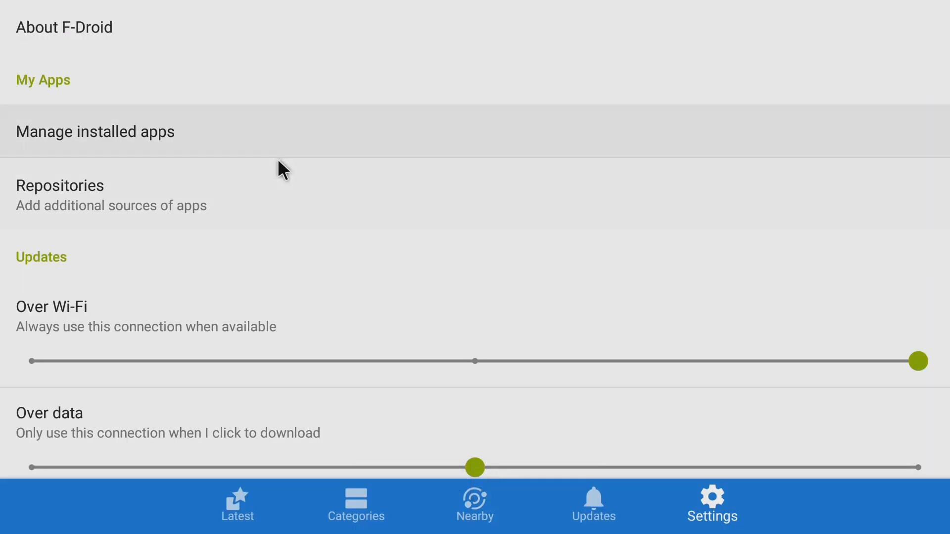
pyautogui.moveTo(297, 337)
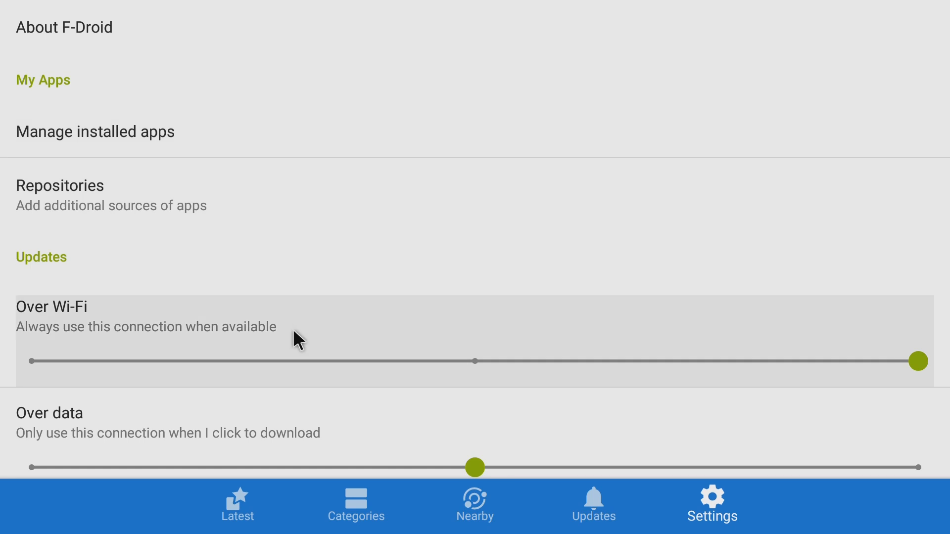
pyautogui.moveTo(358, 310)
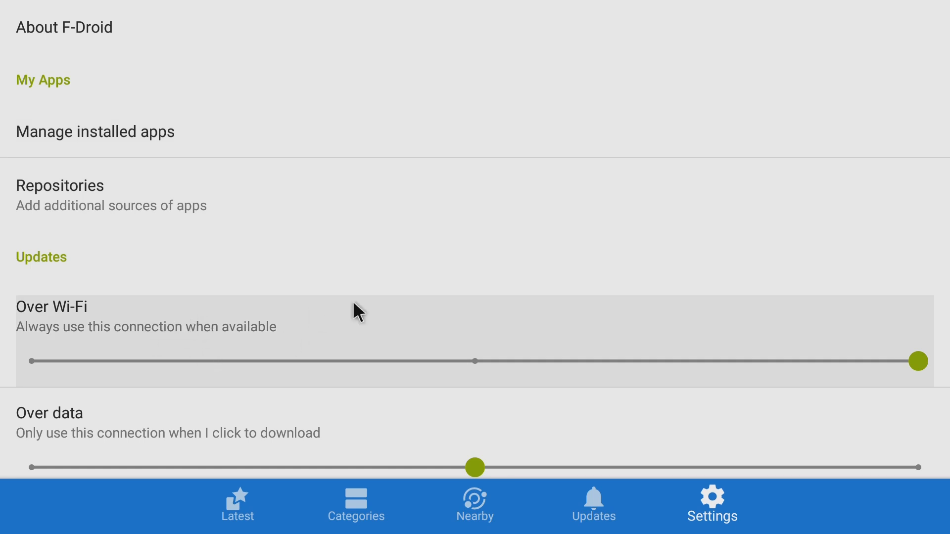
pyautogui.moveTo(287, 335)
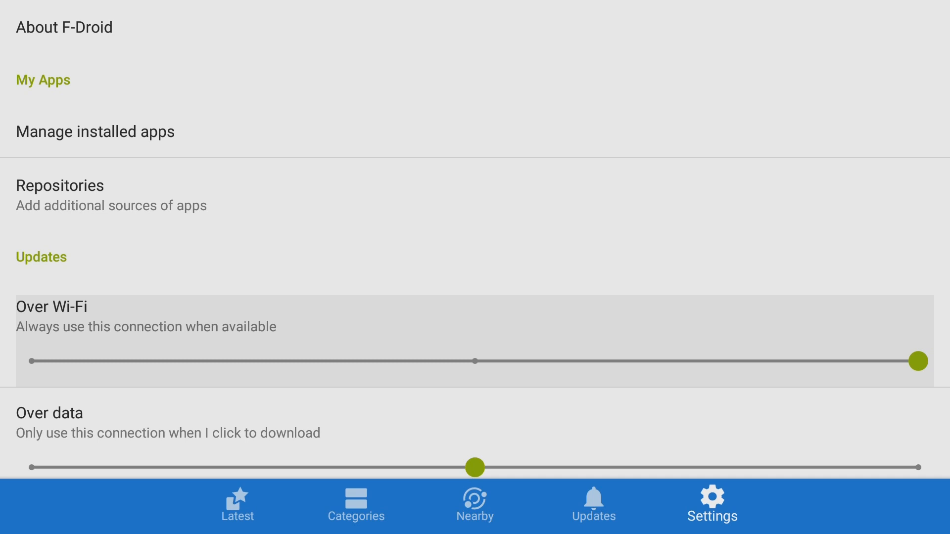
pyautogui.scroll(-3)
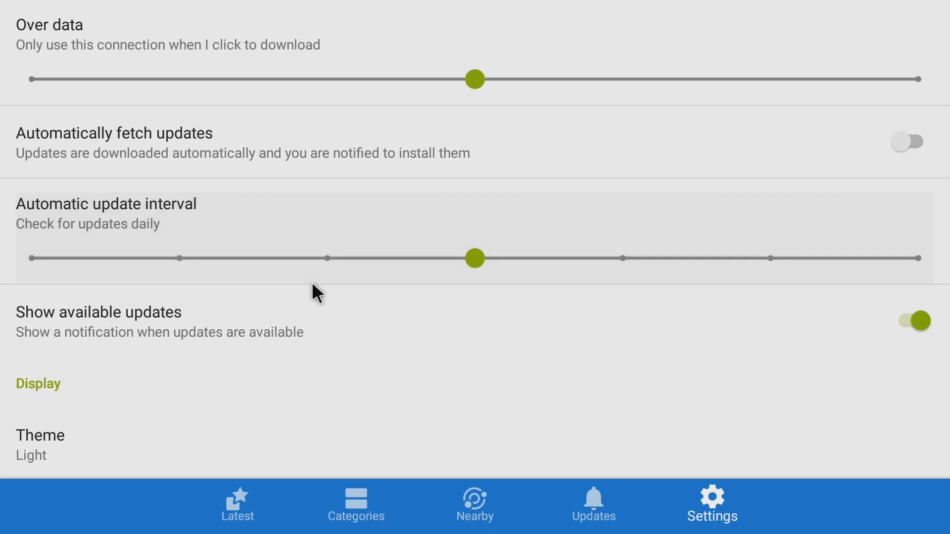
pyautogui.scroll(-3)
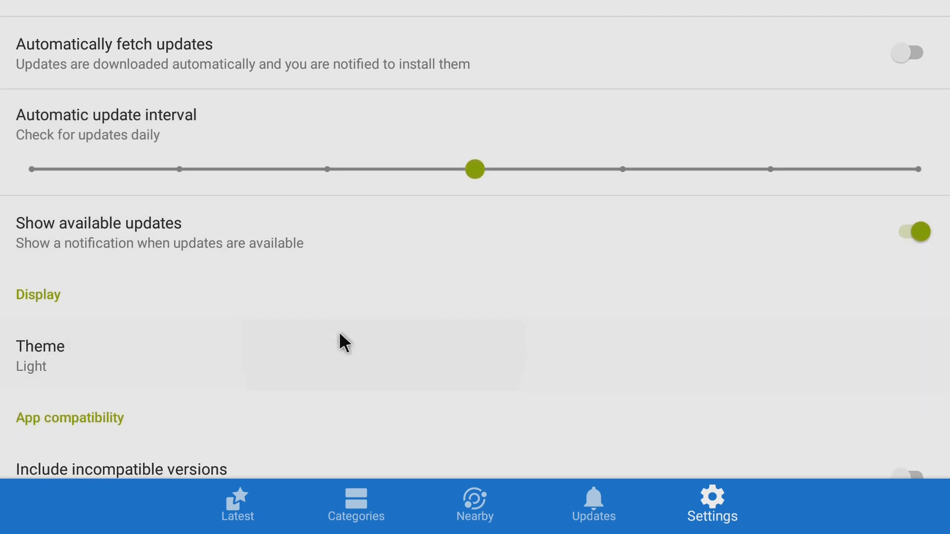
pyautogui.scroll(-3)
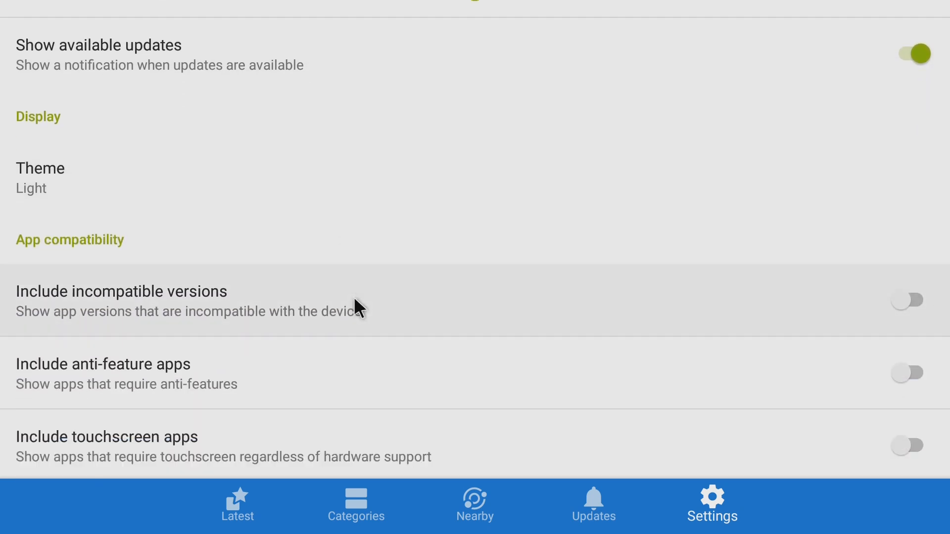
pyautogui.scroll(-3)
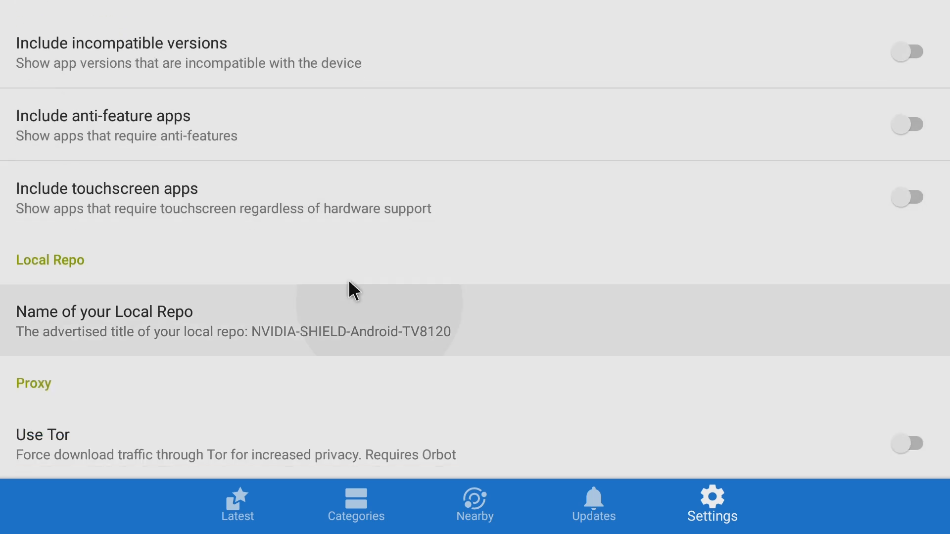
pyautogui.scroll(-3)
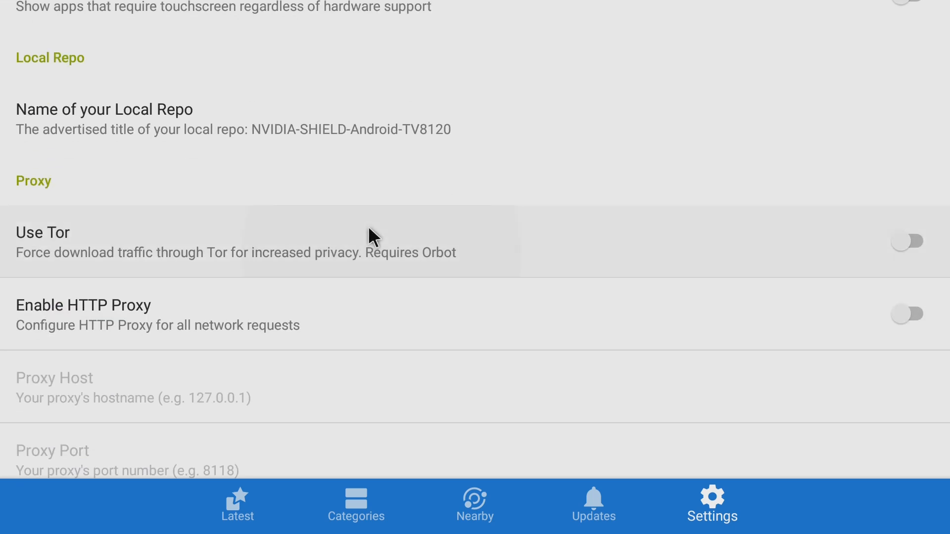
pyautogui.scroll(-3)
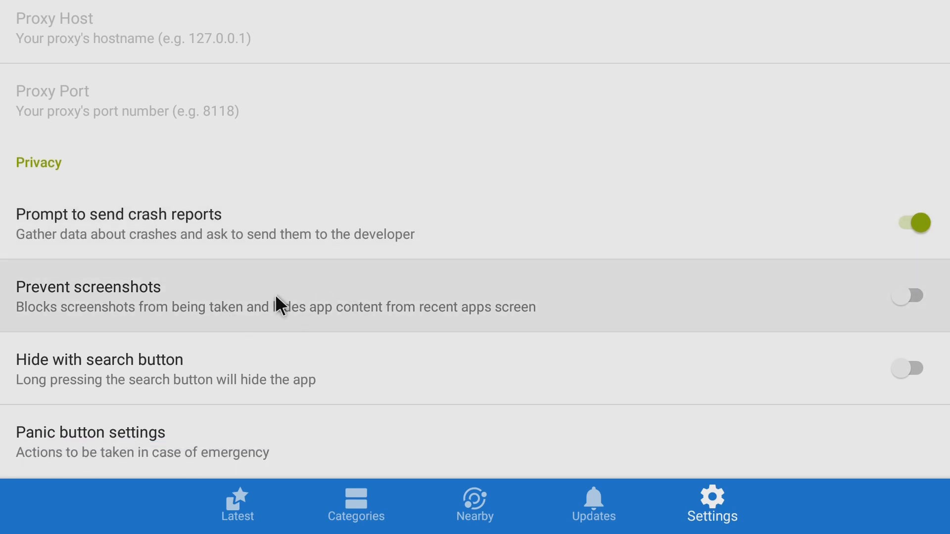
pyautogui.scroll(-3)
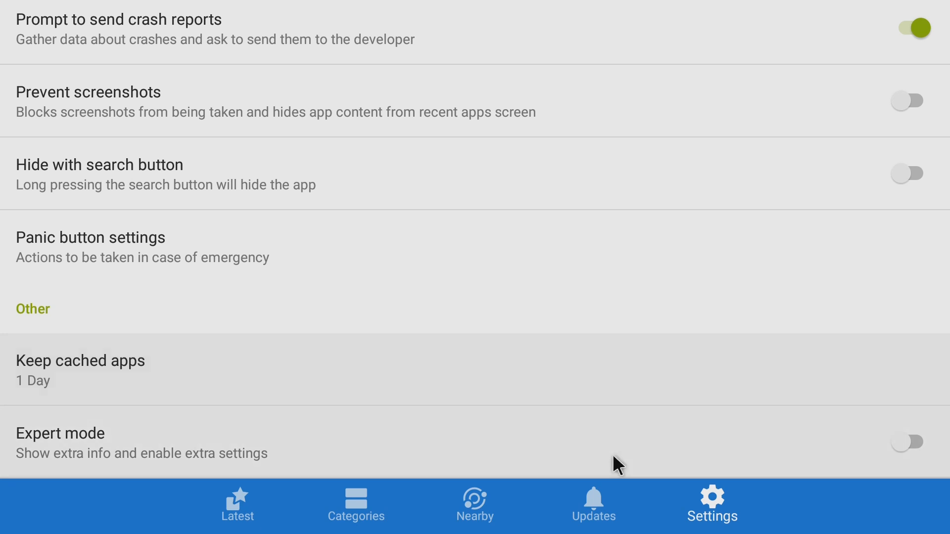
# - Check the Updates tab's one pending update, then switch to the Nearby tab
pyautogui.click(593, 505)
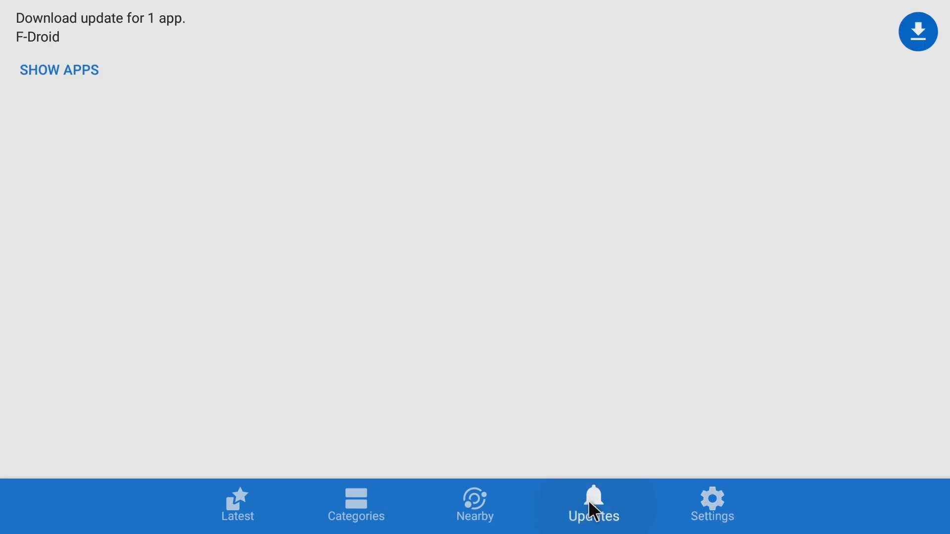
pyautogui.moveTo(229, 84)
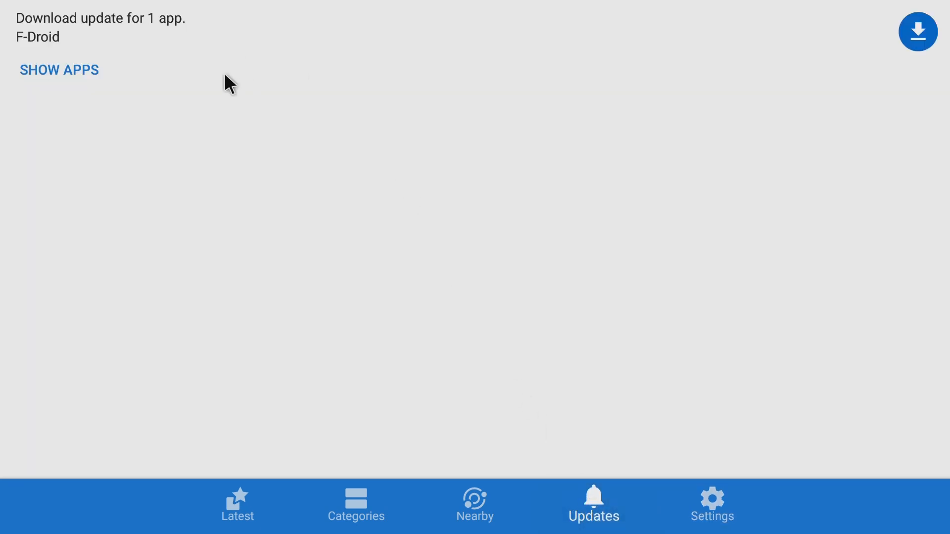
pyautogui.moveTo(130, 185)
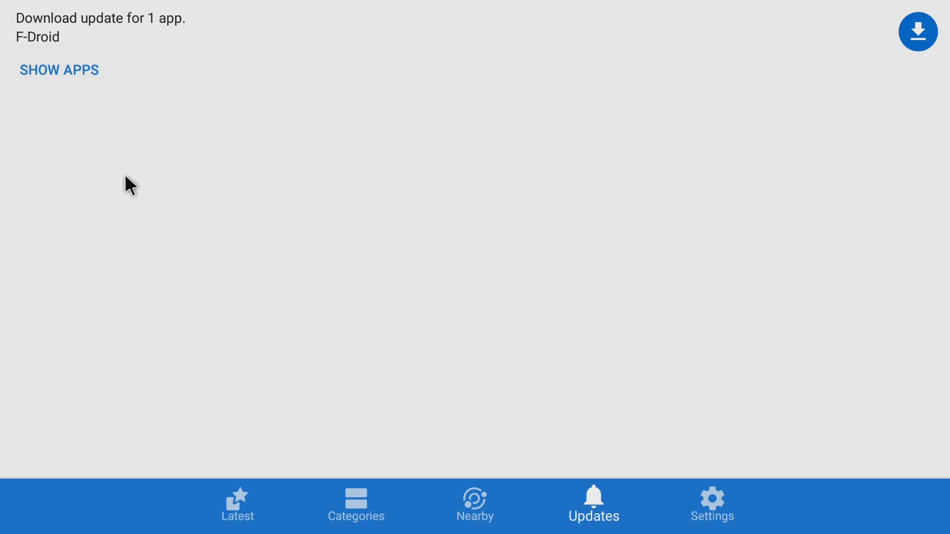
pyautogui.click(474, 504)
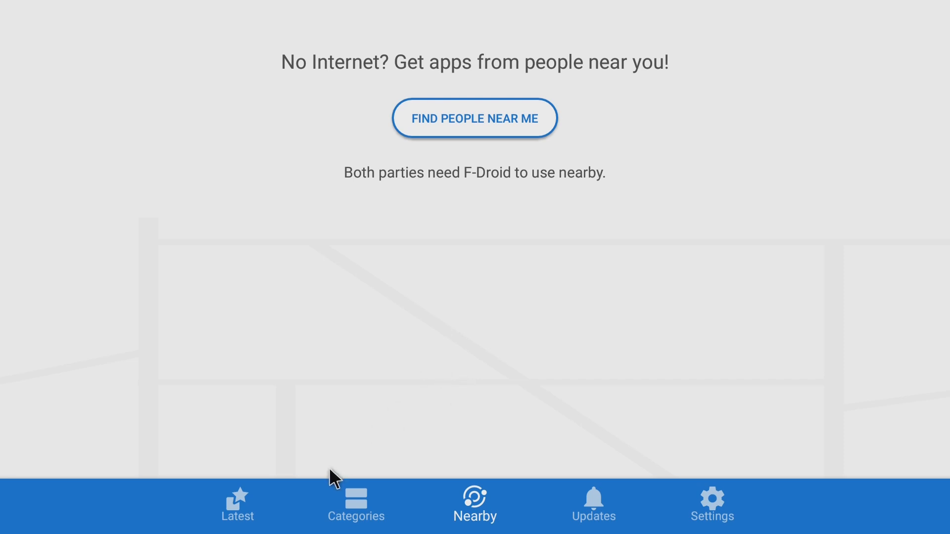
pyautogui.moveTo(351, 505)
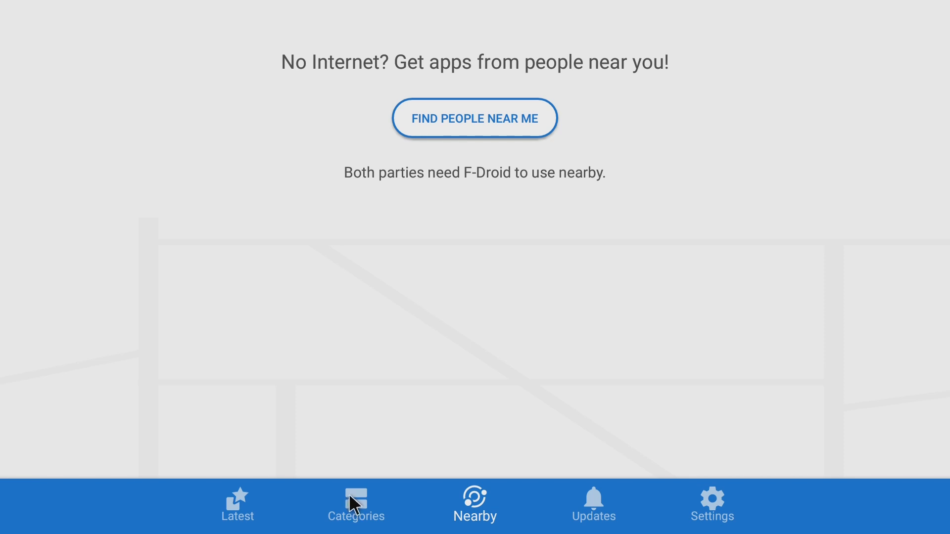
pyautogui.moveTo(356, 508)
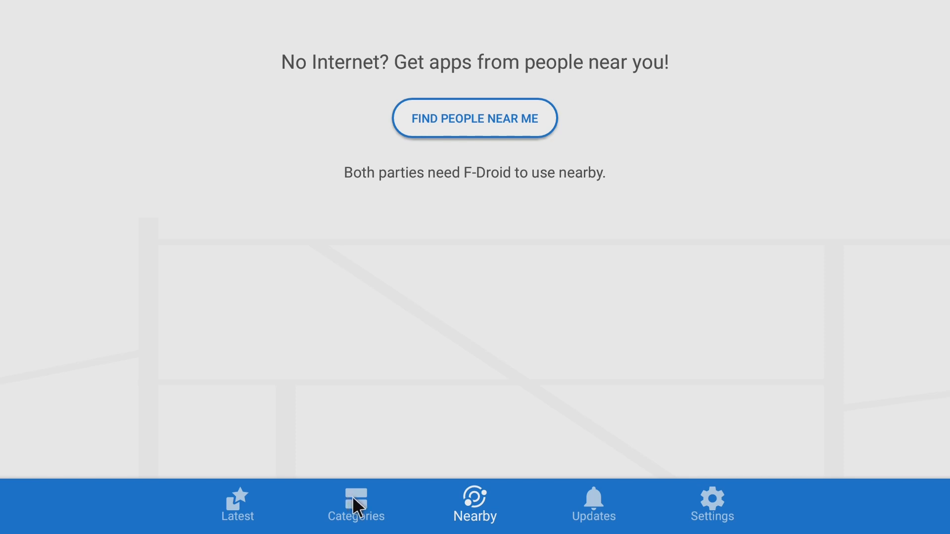
# - Open F-Droid's Categories tab and scroll slightly past Connectivity, Development and Games
pyautogui.click(356, 504)
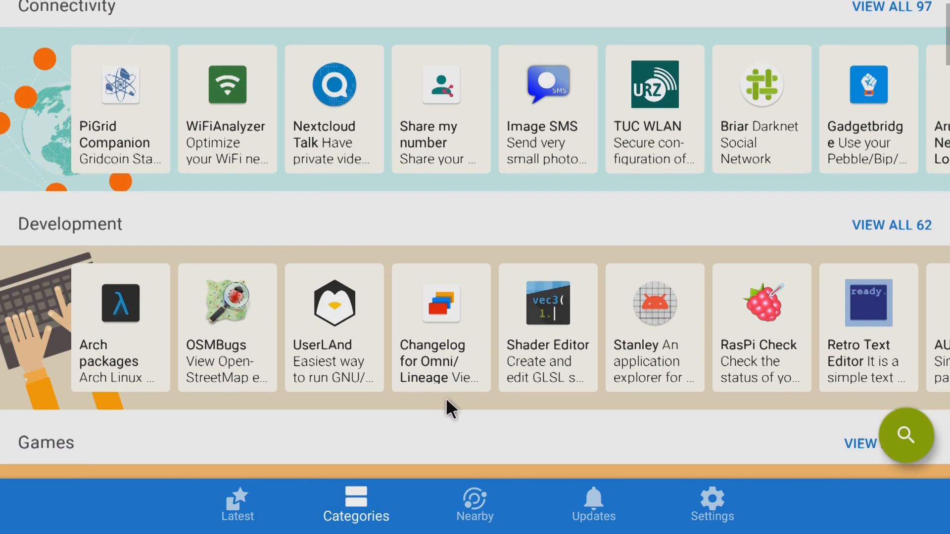
pyautogui.scroll(-3)
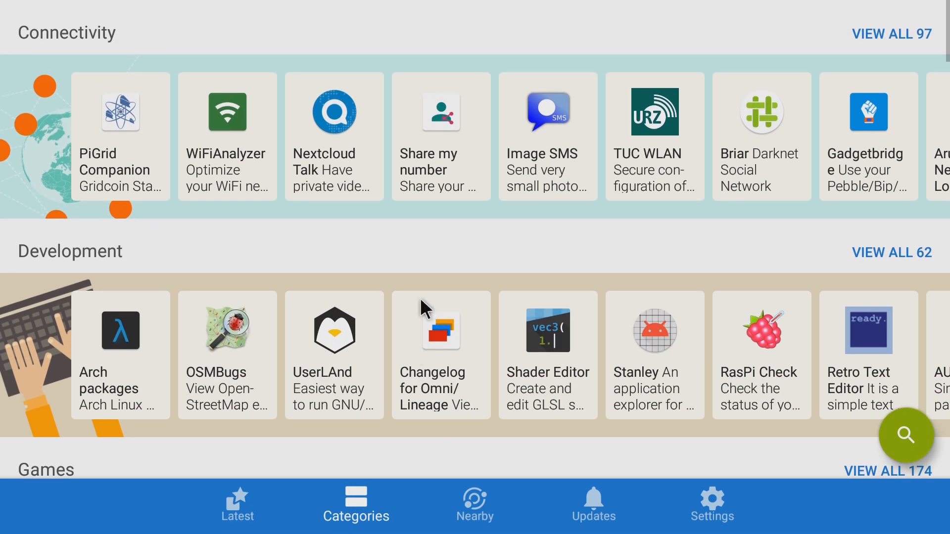
pyautogui.moveTo(294, 152)
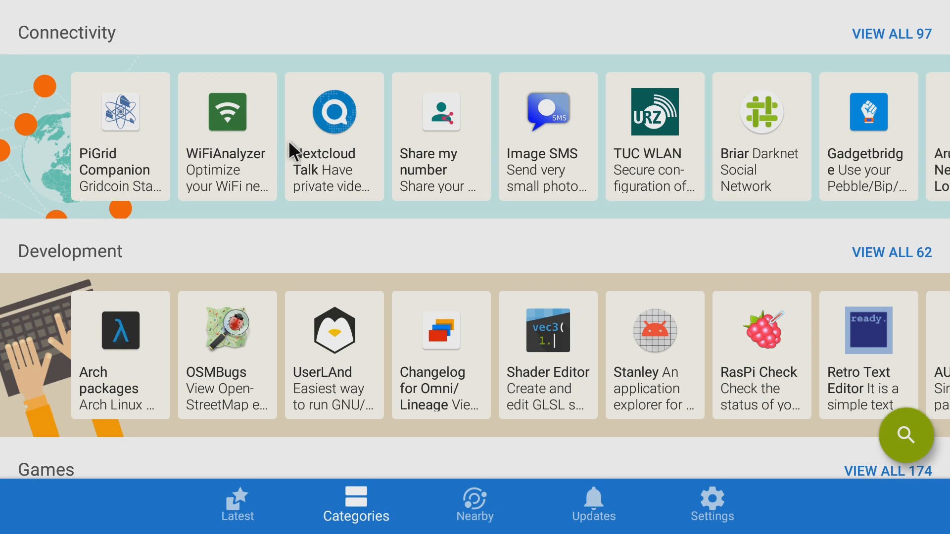
pyautogui.moveTo(461, 176)
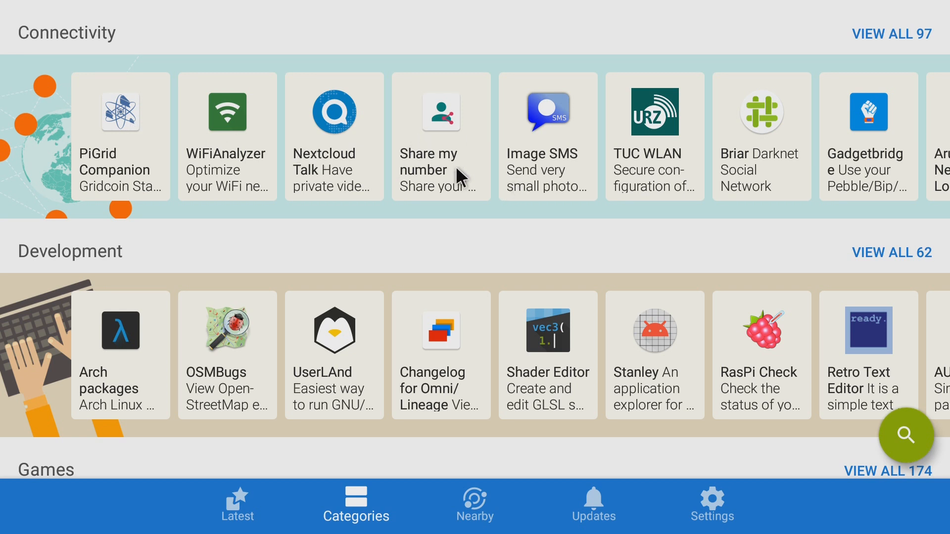
pyautogui.moveTo(835, 183)
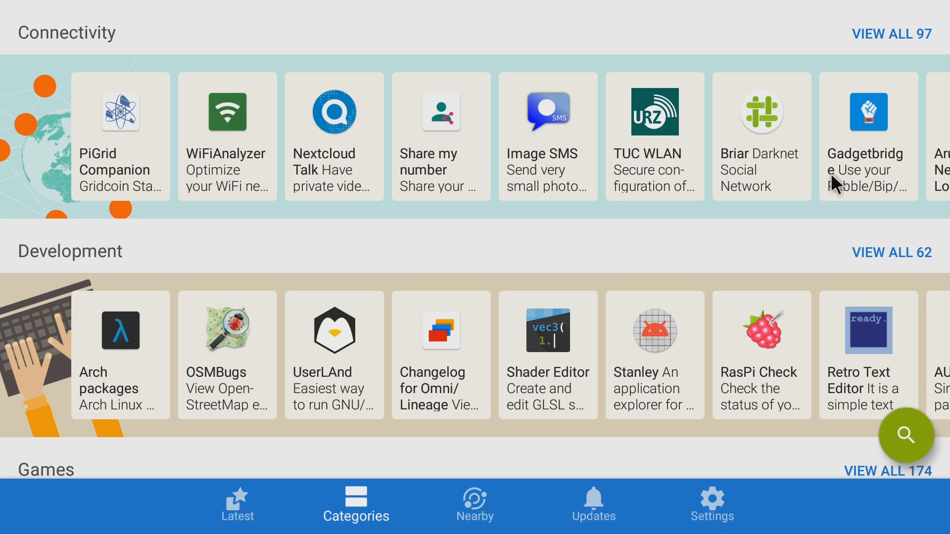
pyautogui.scroll(-3)
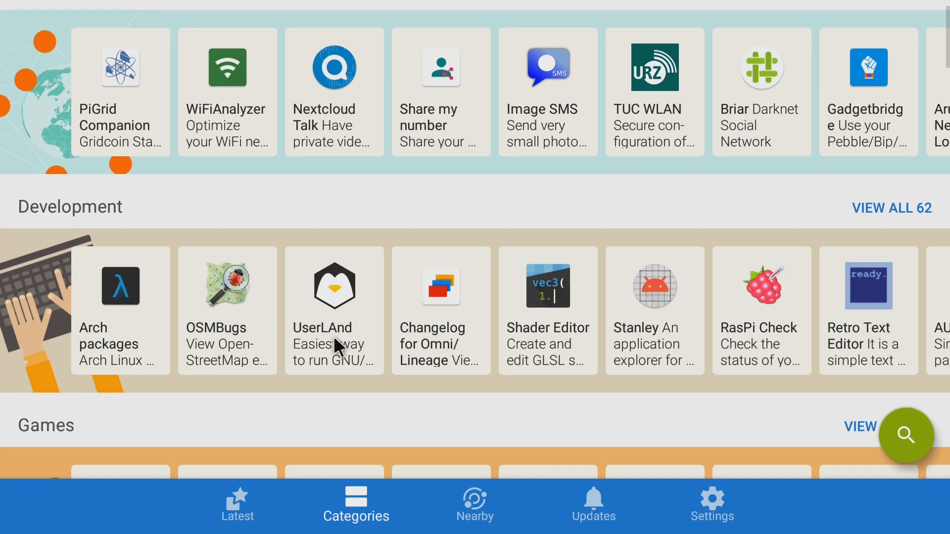
pyautogui.moveTo(702, 364)
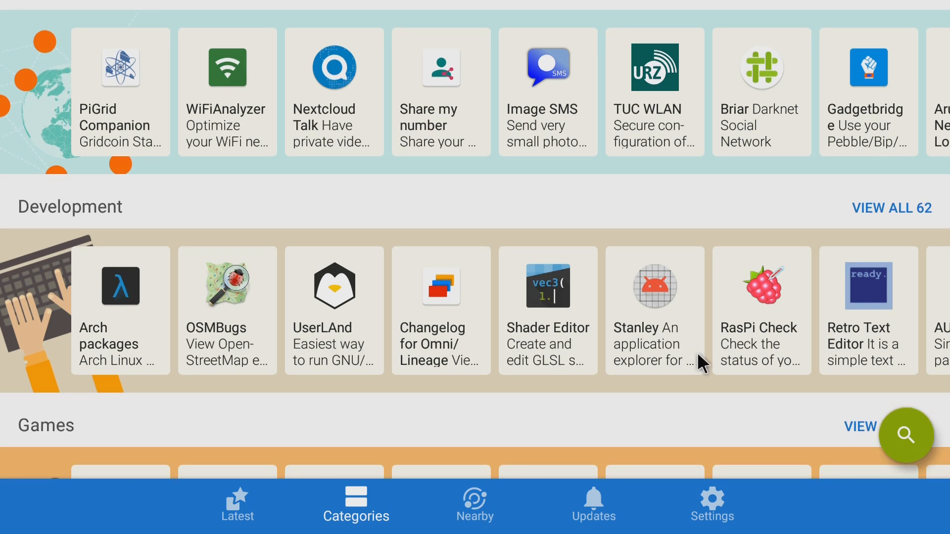
pyautogui.moveTo(588, 362)
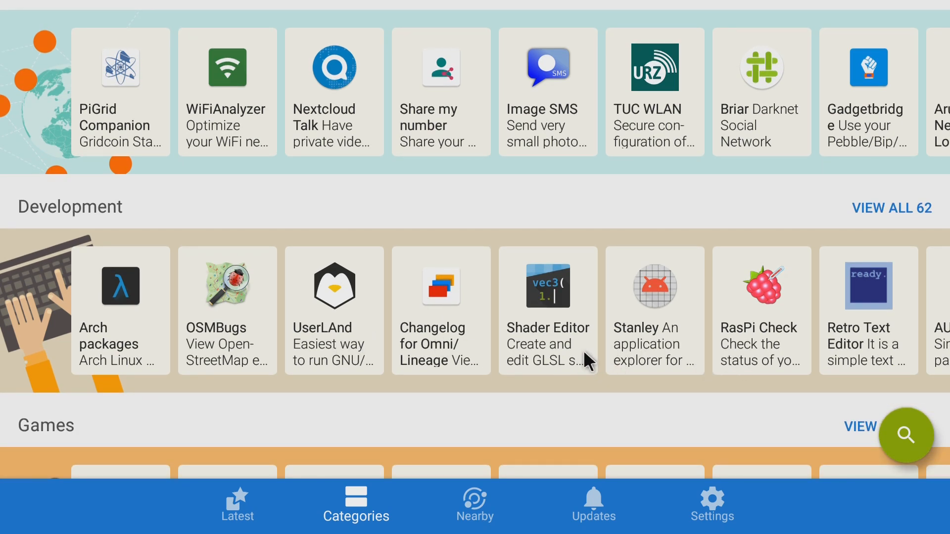
pyautogui.moveTo(548, 338)
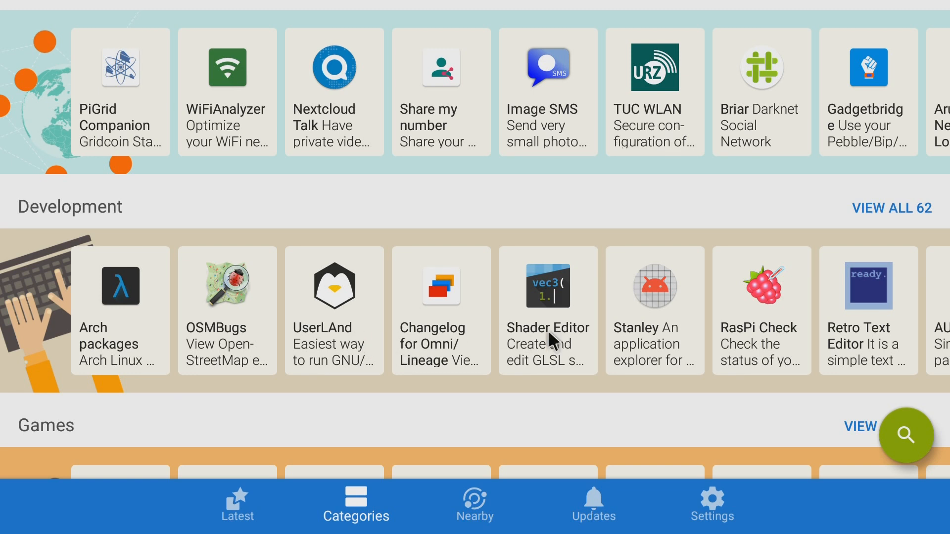
pyautogui.moveTo(132, 340)
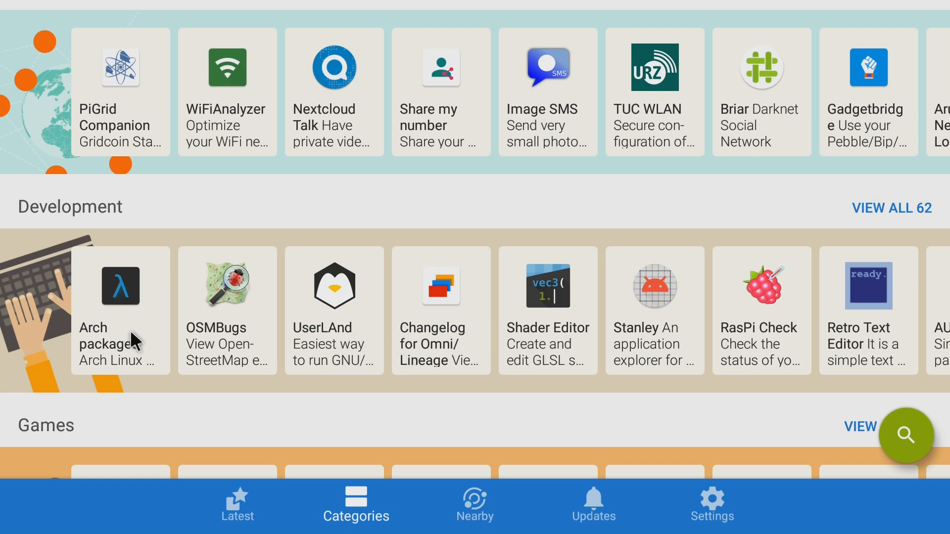
pyautogui.moveTo(141, 329)
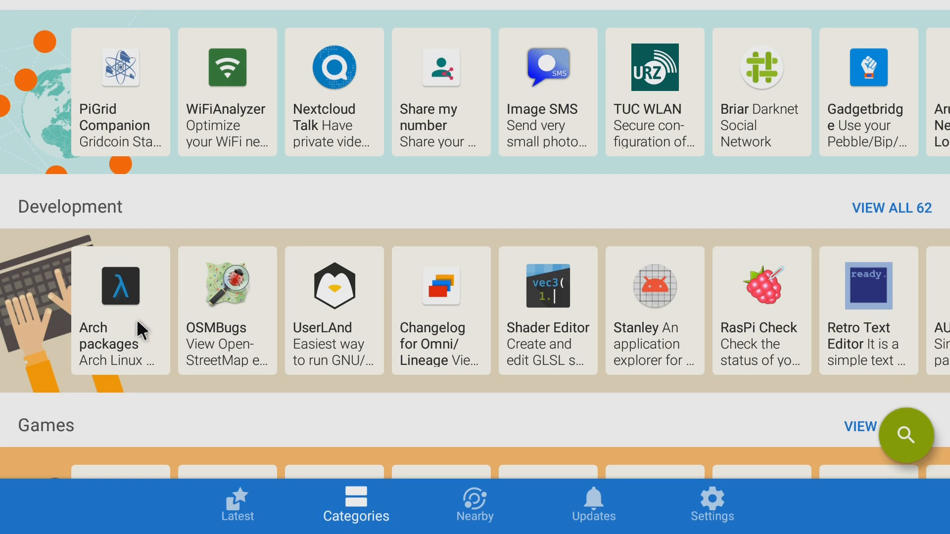
pyautogui.moveTo(233, 378)
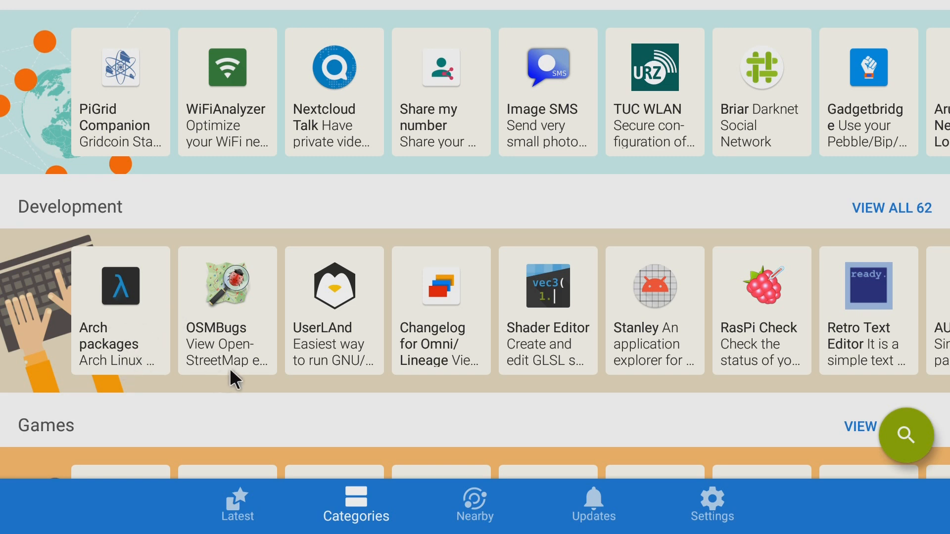
pyautogui.moveTo(688, 369)
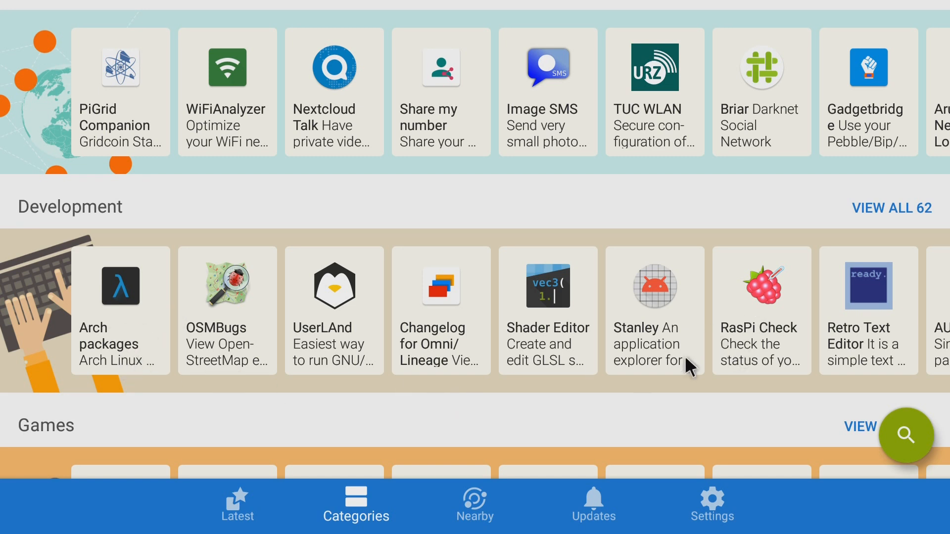
pyautogui.moveTo(700, 370)
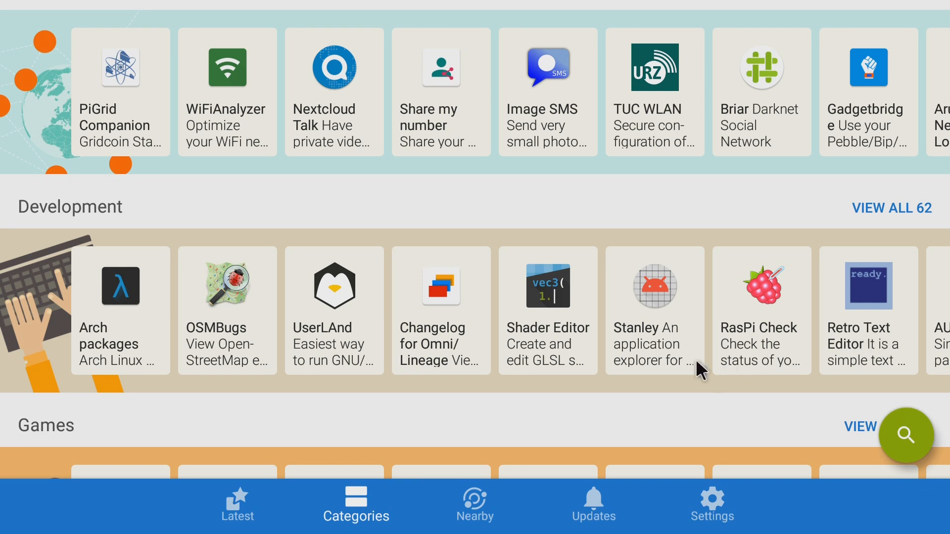
pyautogui.moveTo(695, 357)
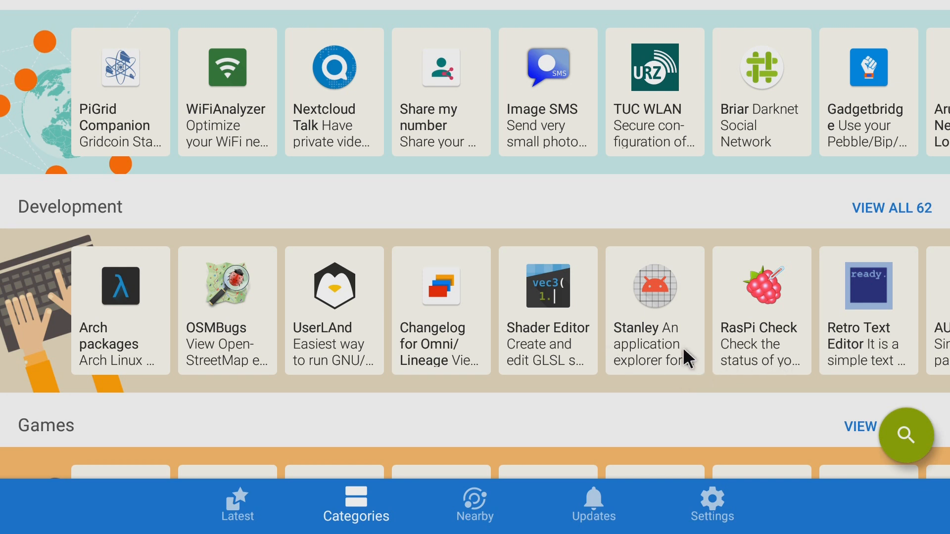
pyautogui.moveTo(512, 309)
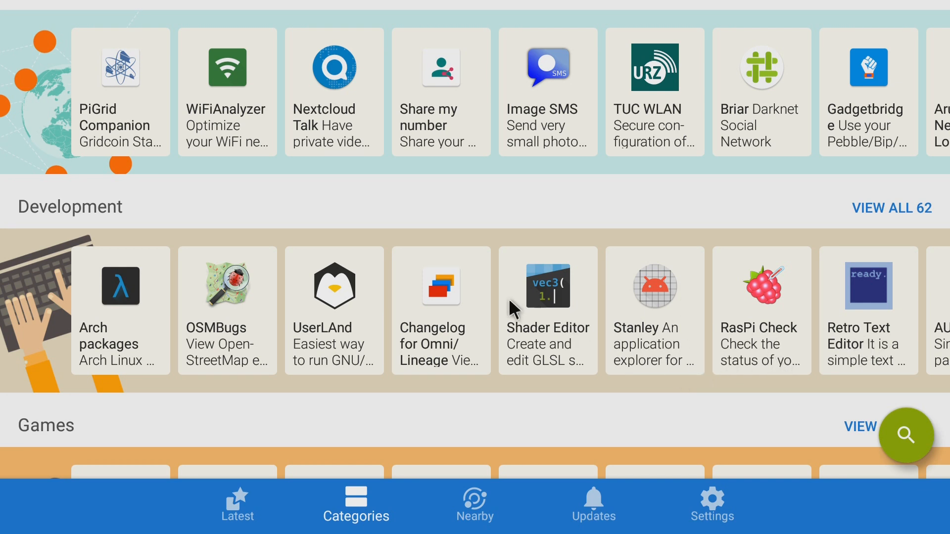
pyautogui.scroll(-3)
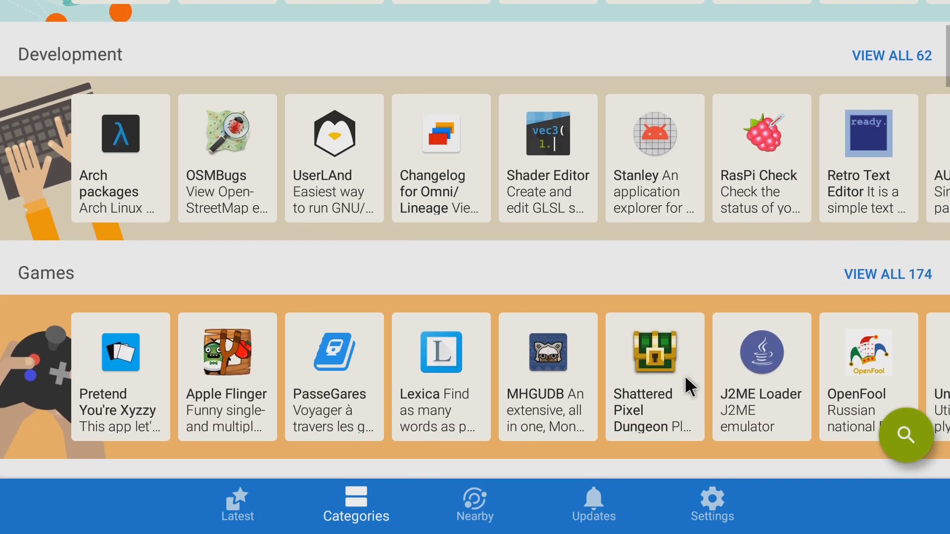
pyautogui.scroll(-3)
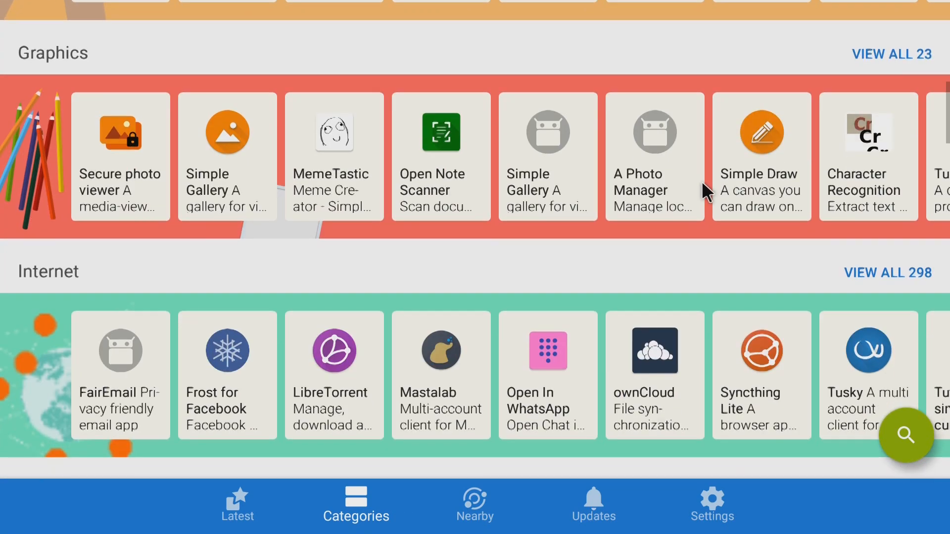
pyautogui.scroll(-3)
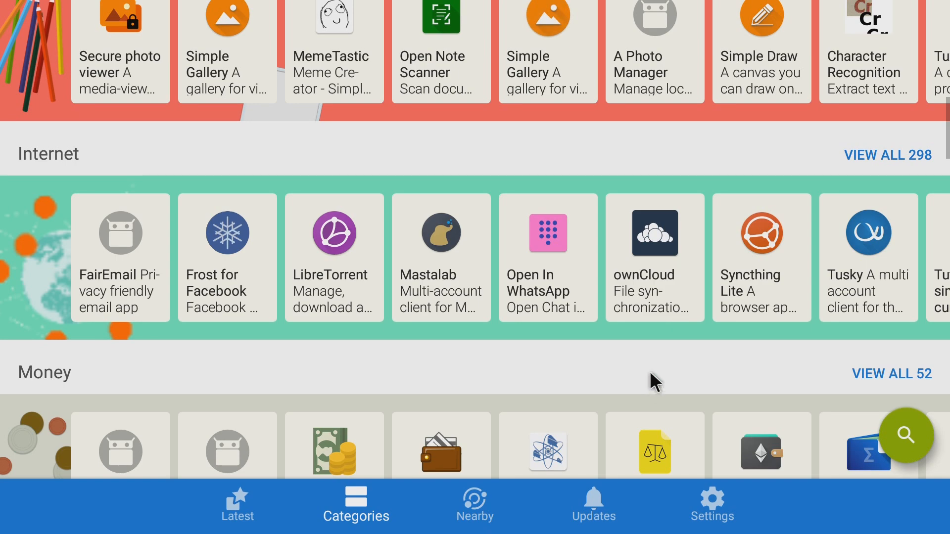
pyautogui.scroll(-3)
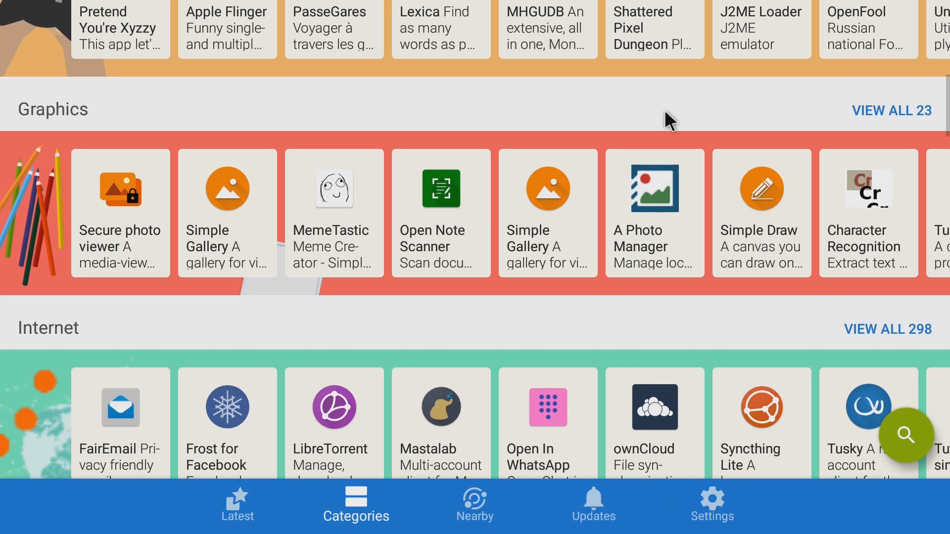
pyautogui.scroll(-3)
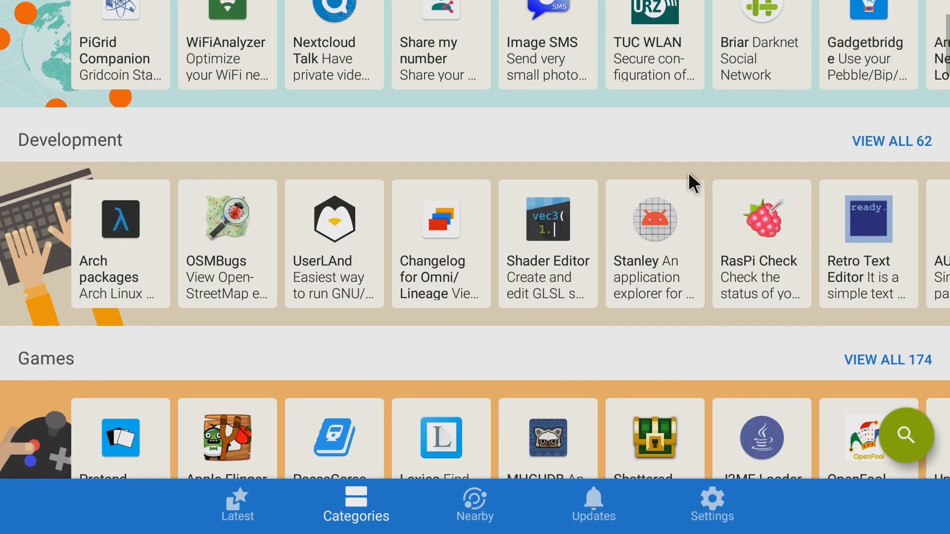
pyautogui.scroll(-3)
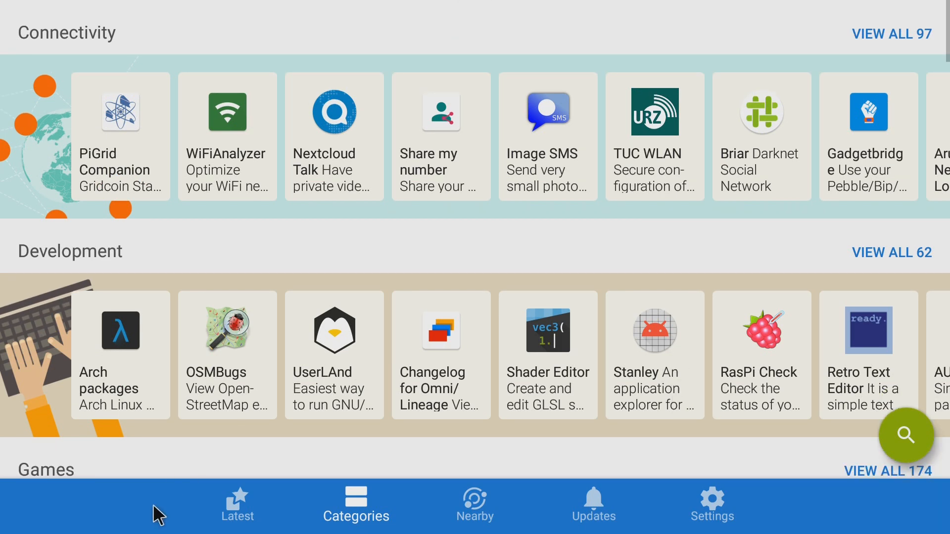
# - Return to the Latest tab and scroll down to FairEmail, G-Droid, LibreTorrent and Mysplash
pyautogui.click(237, 506)
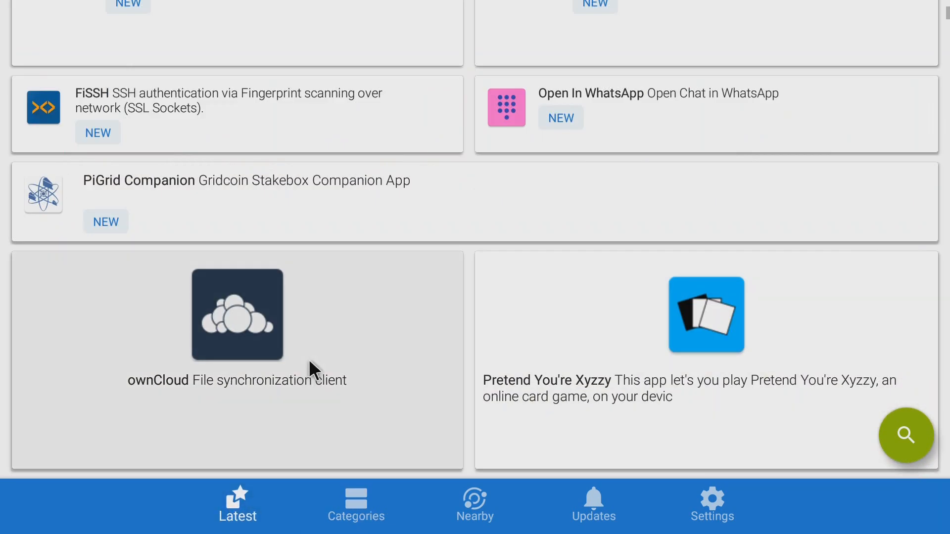
pyautogui.scroll(-3)
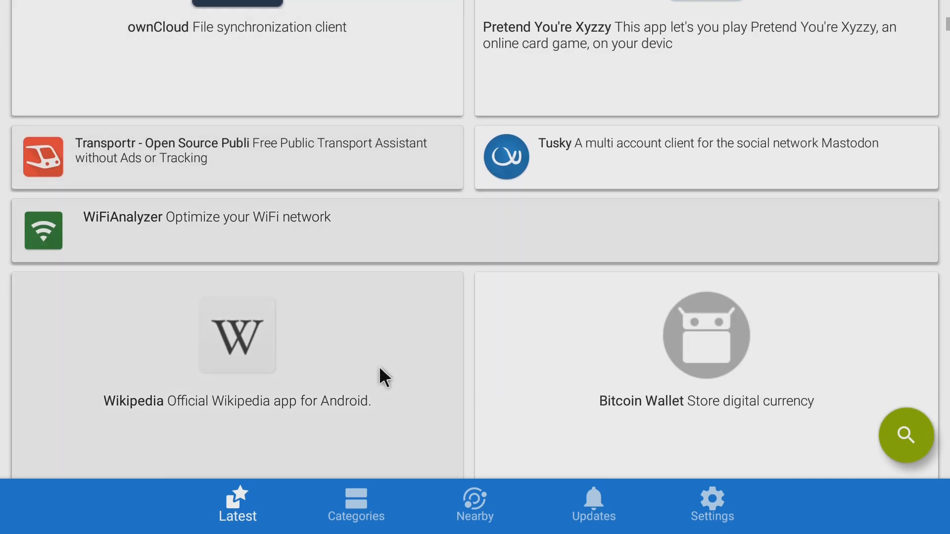
pyautogui.scroll(-3)
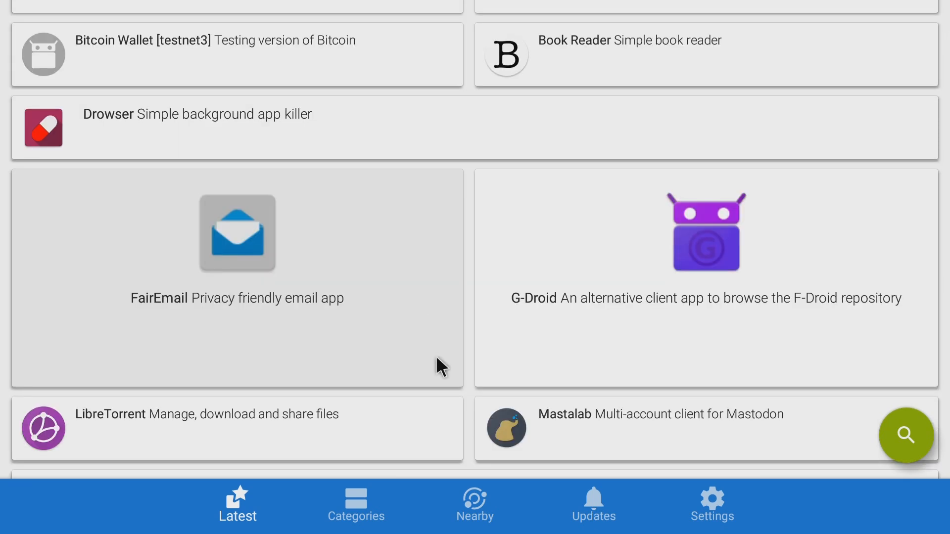
pyautogui.scroll(-3)
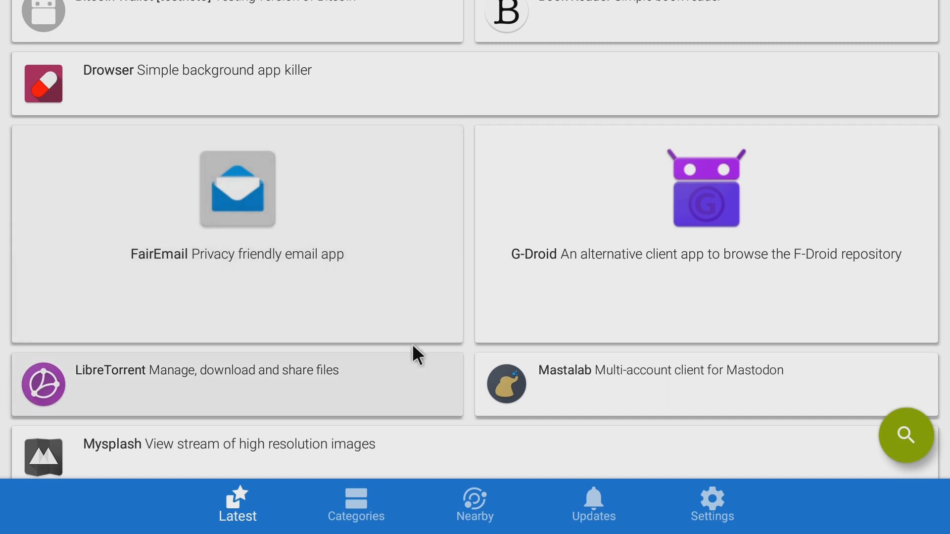
pyautogui.moveTo(459, 376)
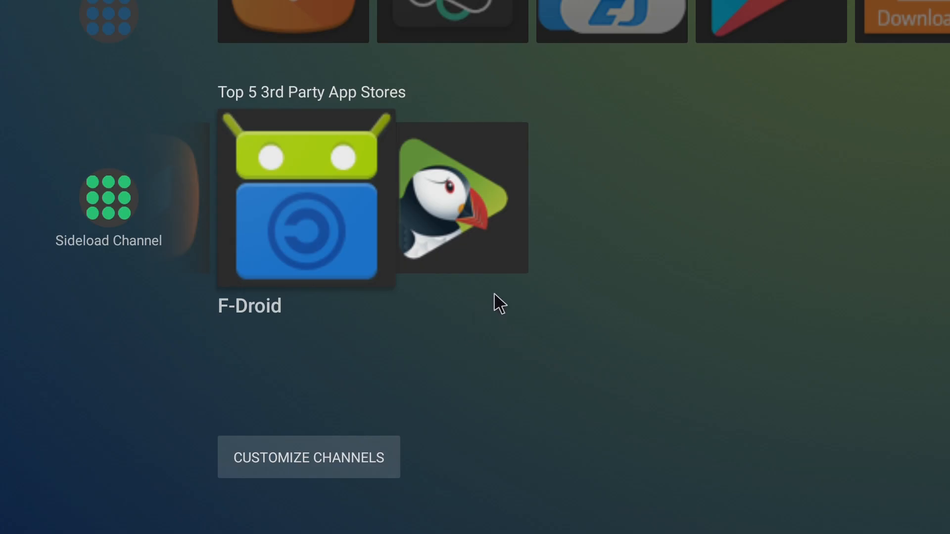
pyautogui.moveTo(514, 246)
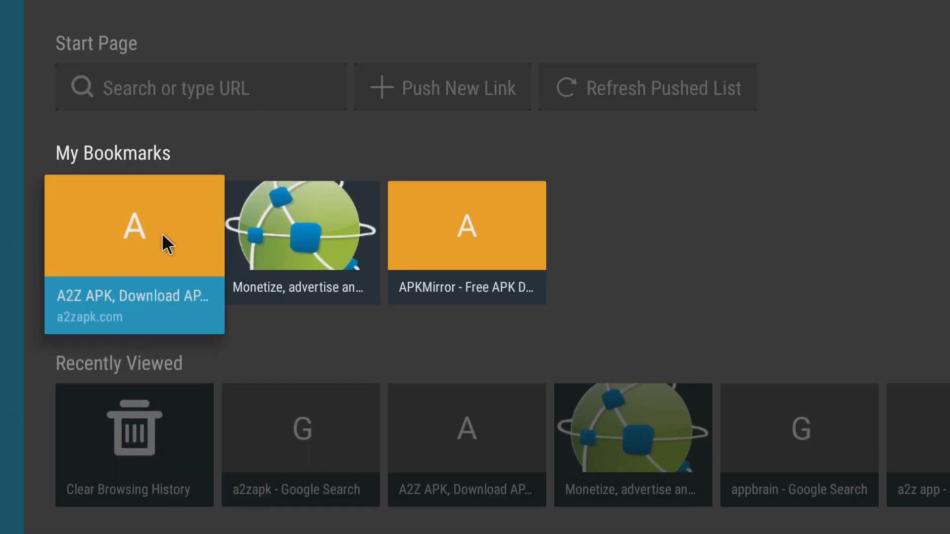
pyautogui.moveTo(157, 245)
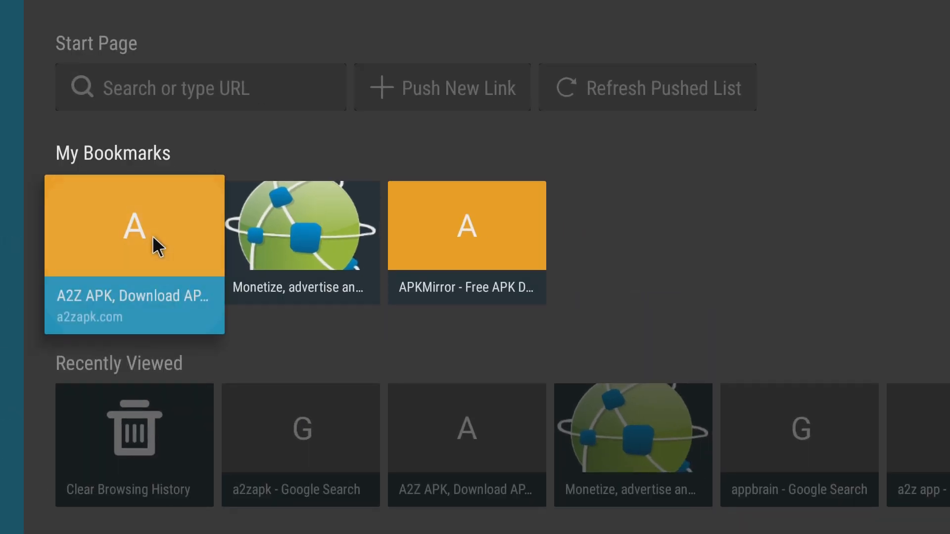
# - Open the A2Z APK bookmark from Puffin TV's Start Page
pyautogui.click(134, 226)
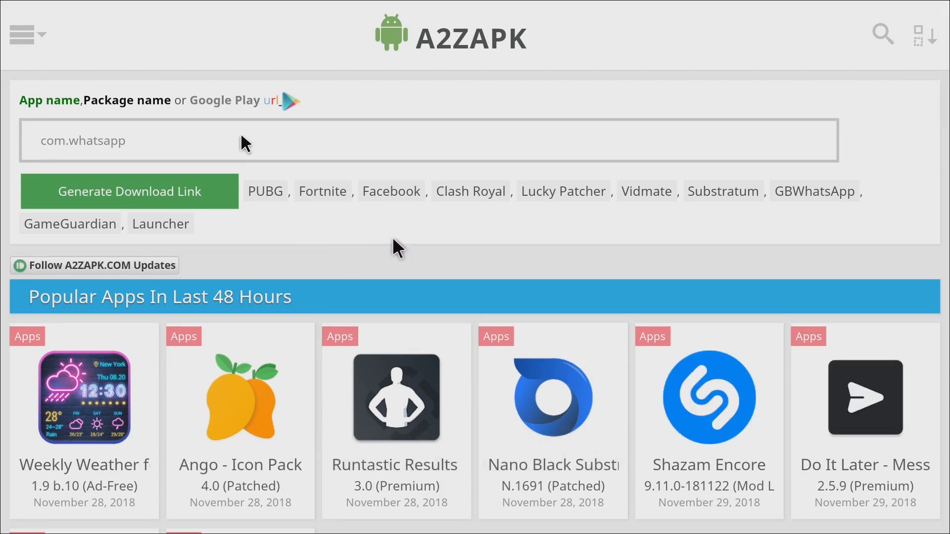
pyautogui.moveTo(387, 233)
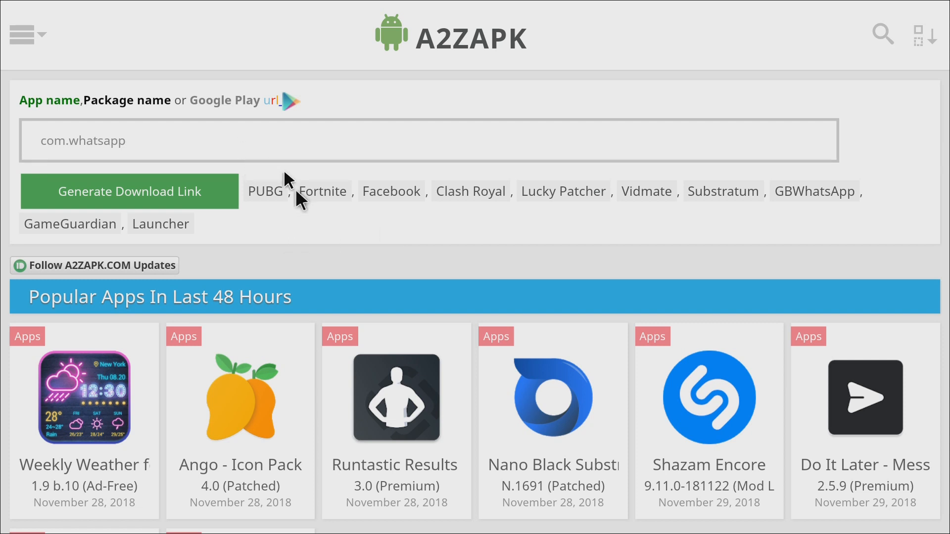
pyautogui.moveTo(364, 189)
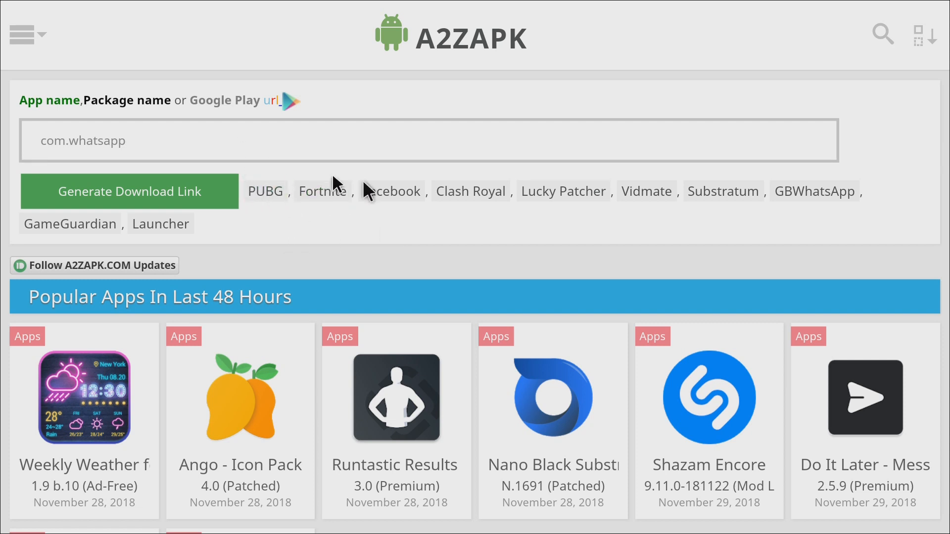
pyautogui.moveTo(454, 251)
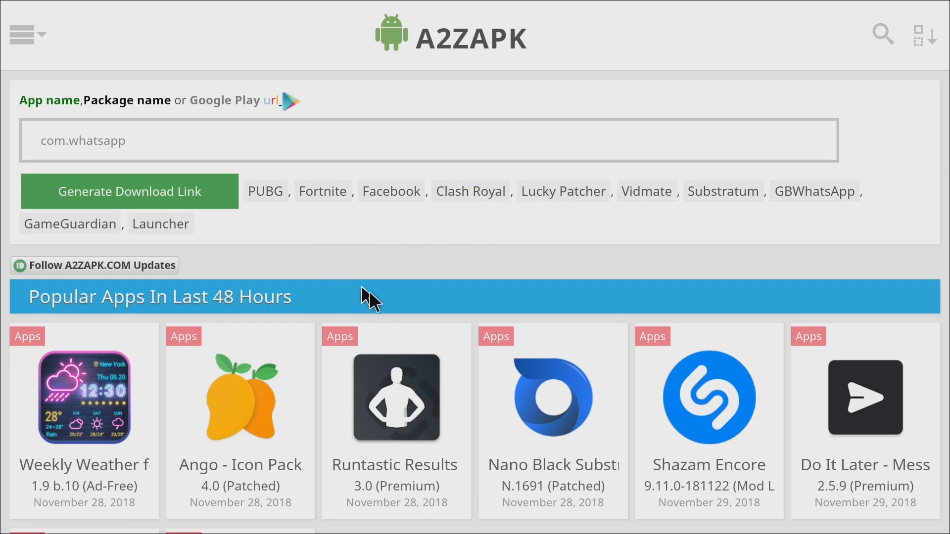
pyautogui.moveTo(365, 358)
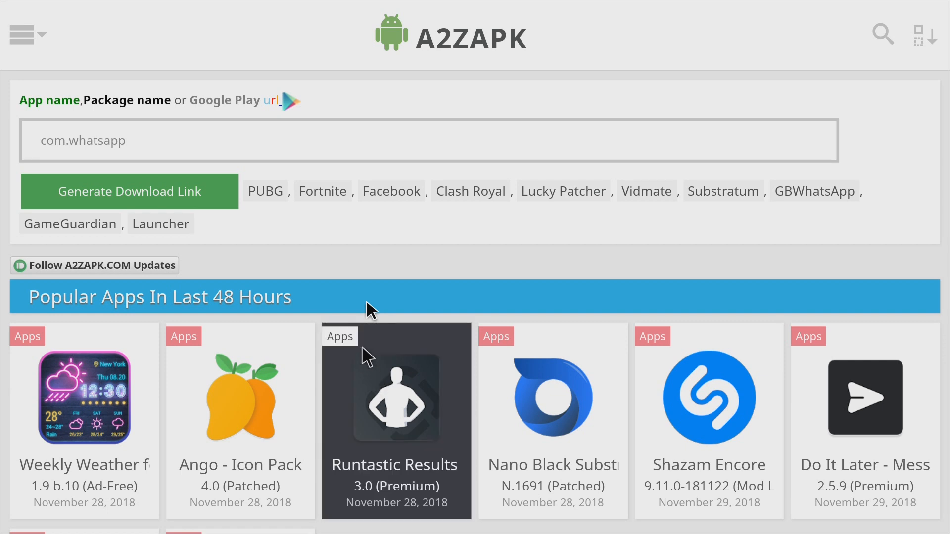
pyautogui.moveTo(378, 351)
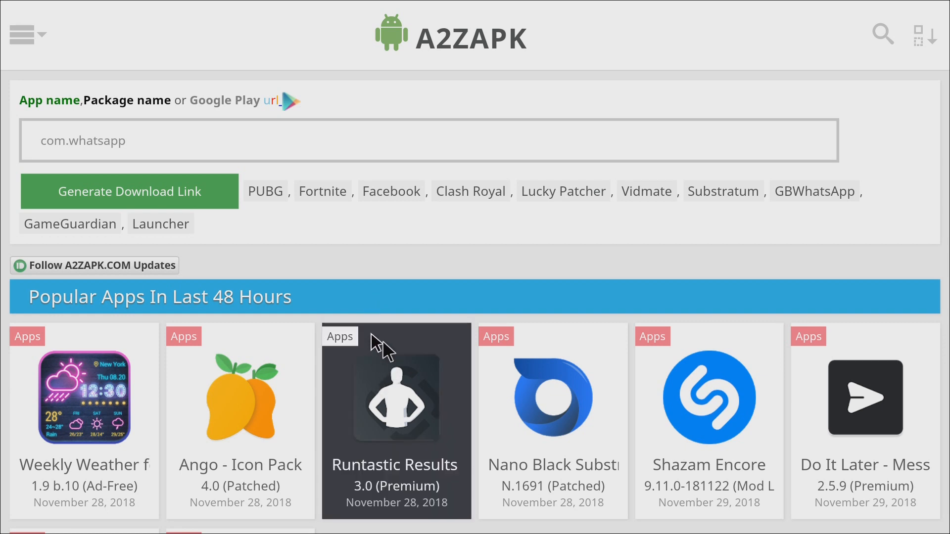
pyautogui.moveTo(472, 405)
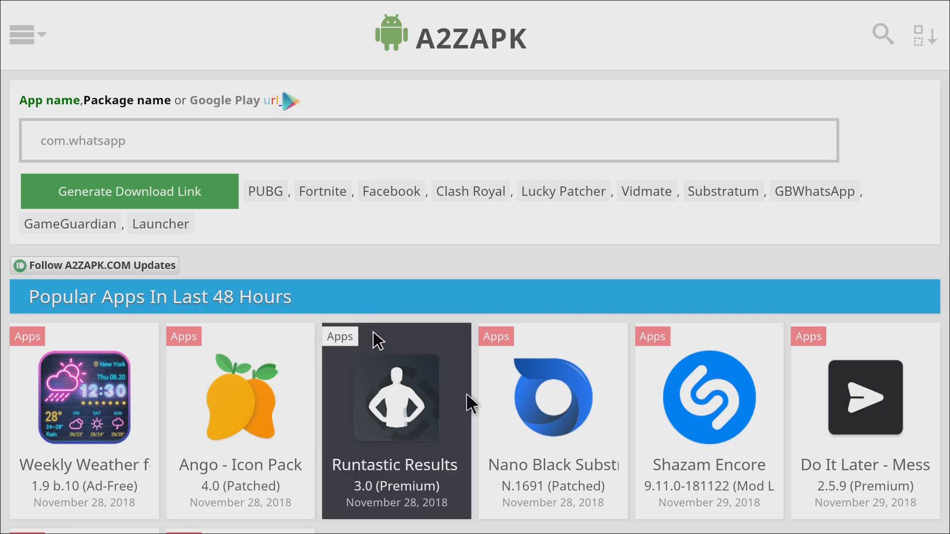
# - Scroll through A2ZAPK's Popular Games and Latest Updated Apps & Games down to the footer
pyautogui.scroll(-3)
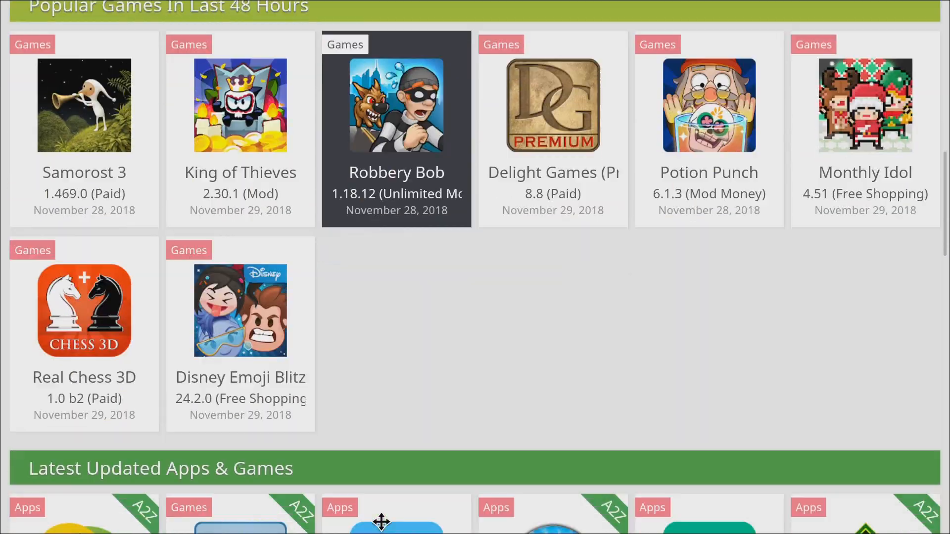
pyautogui.scroll(-3)
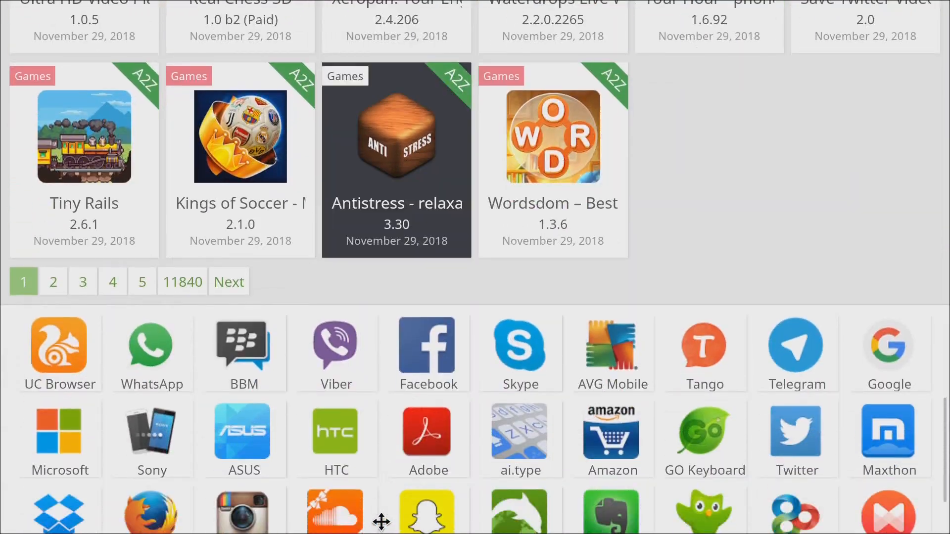
pyautogui.scroll(-3)
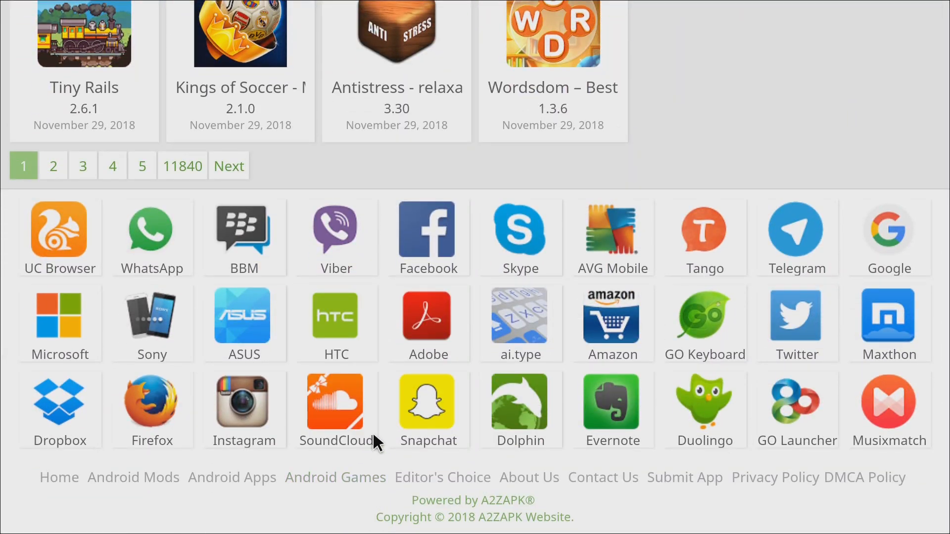
pyautogui.scroll(-3)
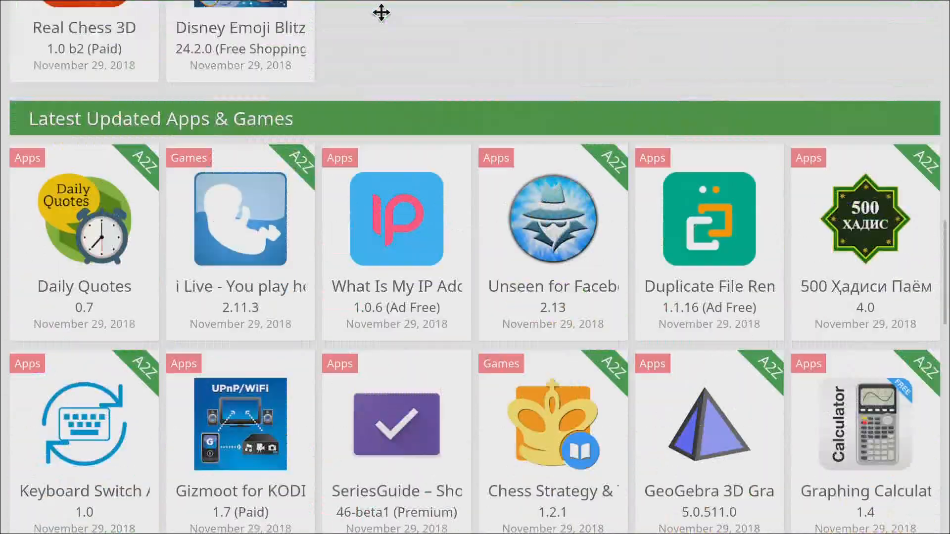
pyautogui.scroll(-3)
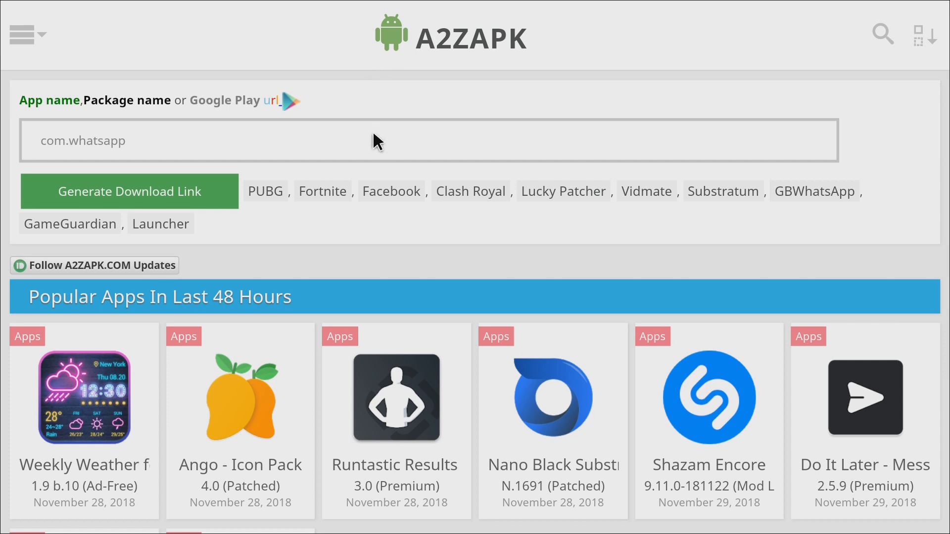
pyautogui.moveTo(596, 155)
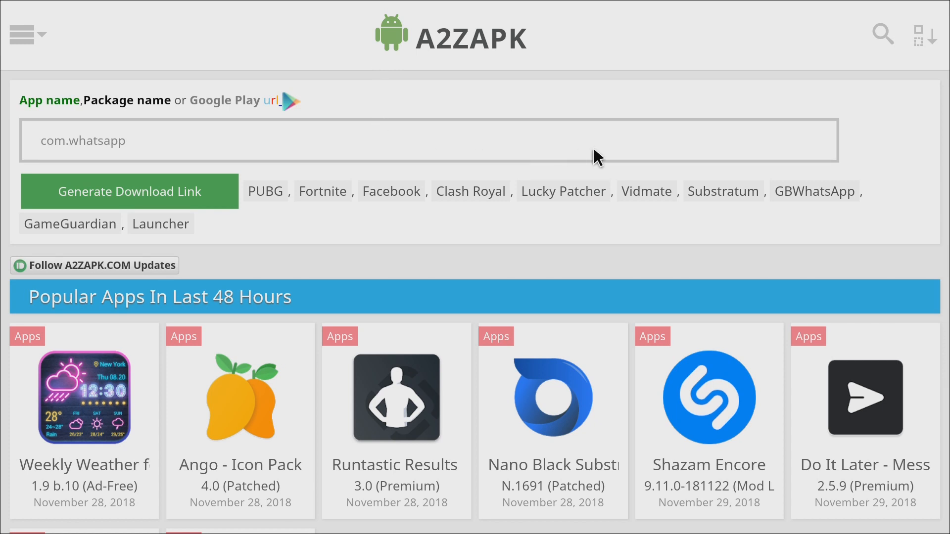
pyautogui.moveTo(862, 292)
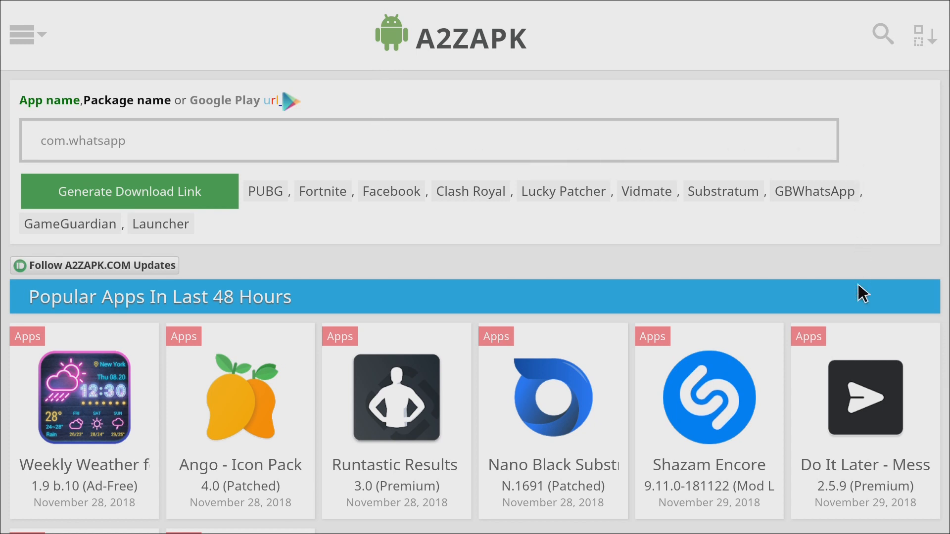
pyautogui.scroll(-3)
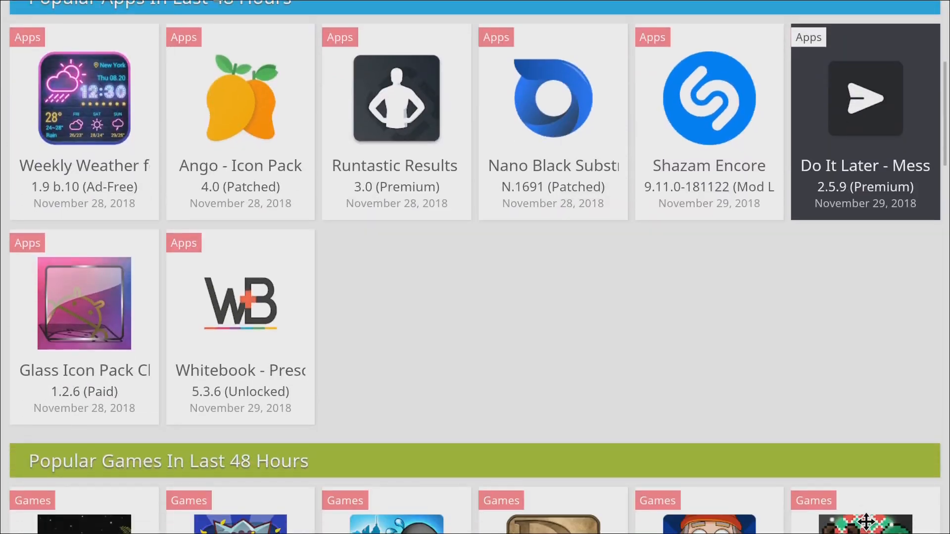
pyautogui.scroll(-3)
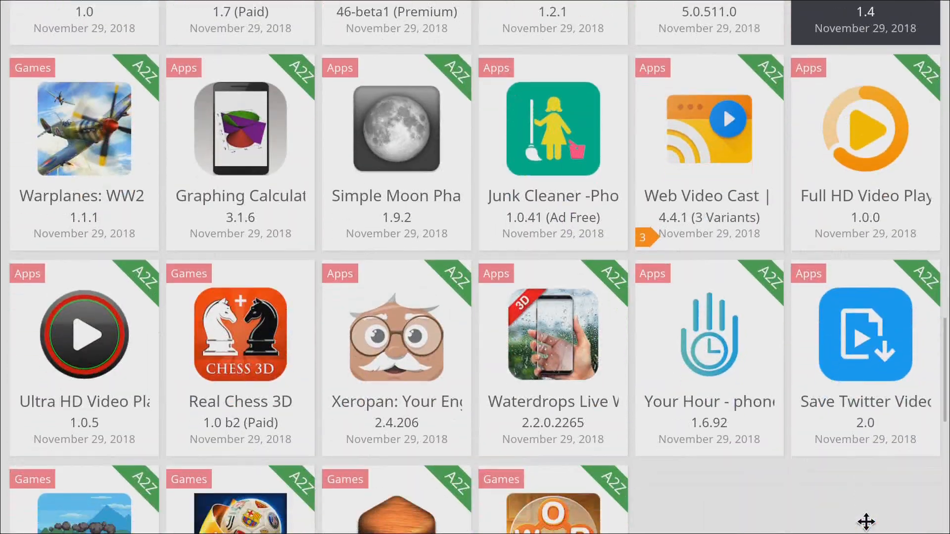
pyautogui.scroll(-3)
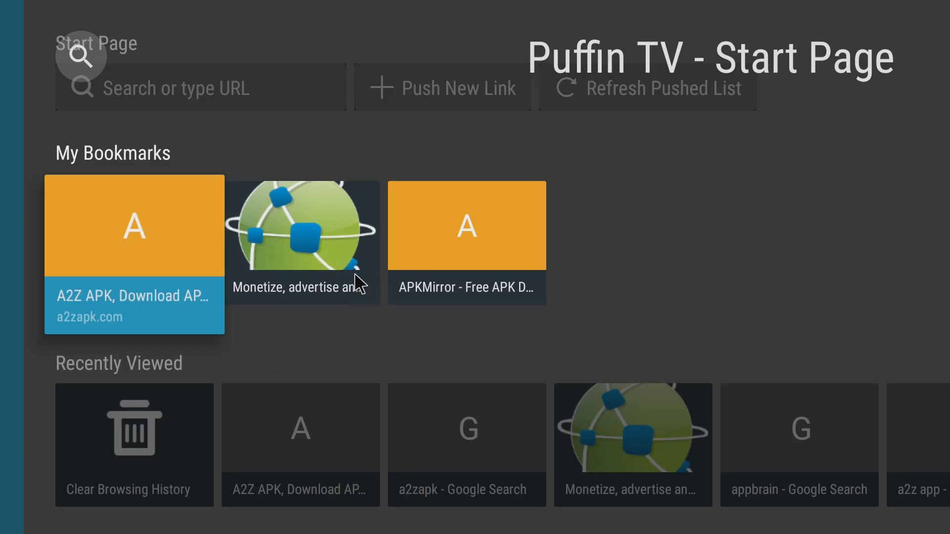
# - Open the AppBrain bookmark and scroll through its Promote, Monetize, Ranking and App Intelligence sections
pyautogui.click(303, 236)
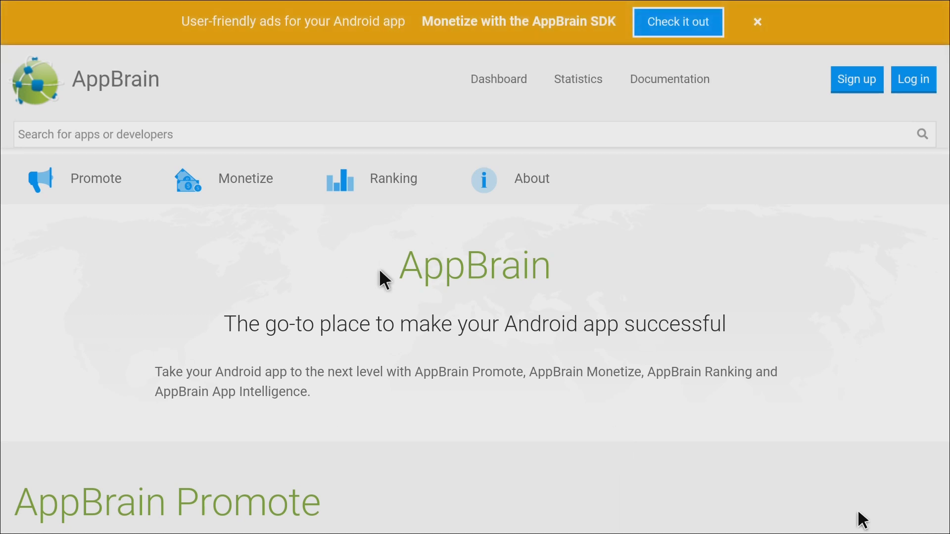
pyautogui.scroll(-3)
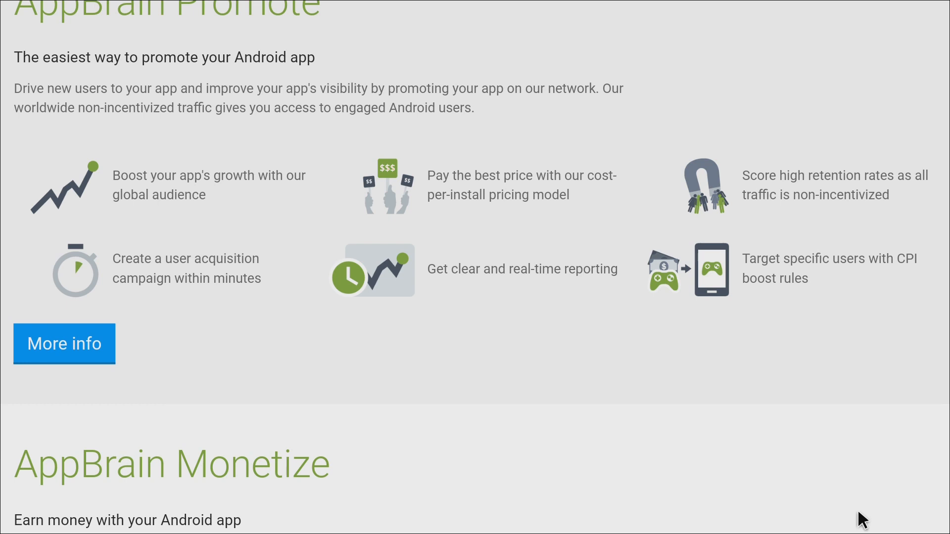
pyautogui.scroll(-3)
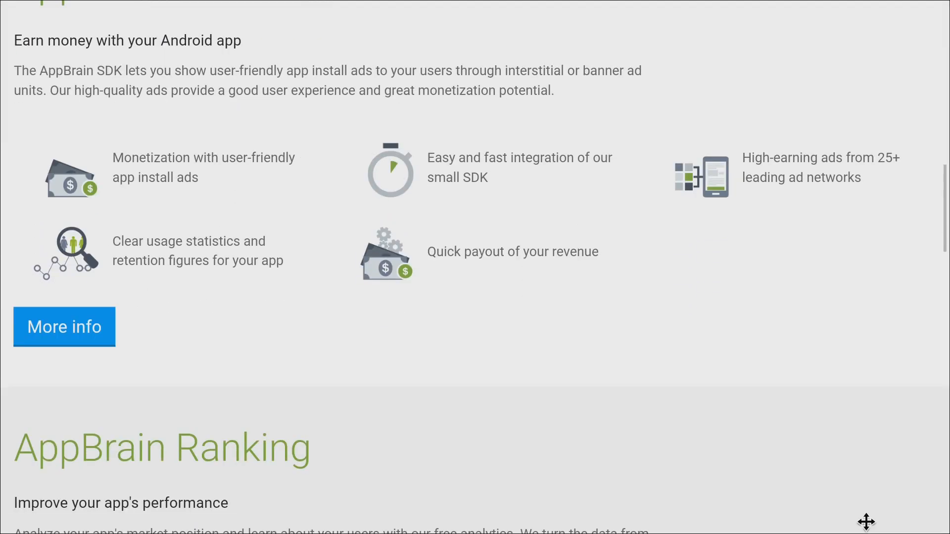
pyautogui.scroll(-3)
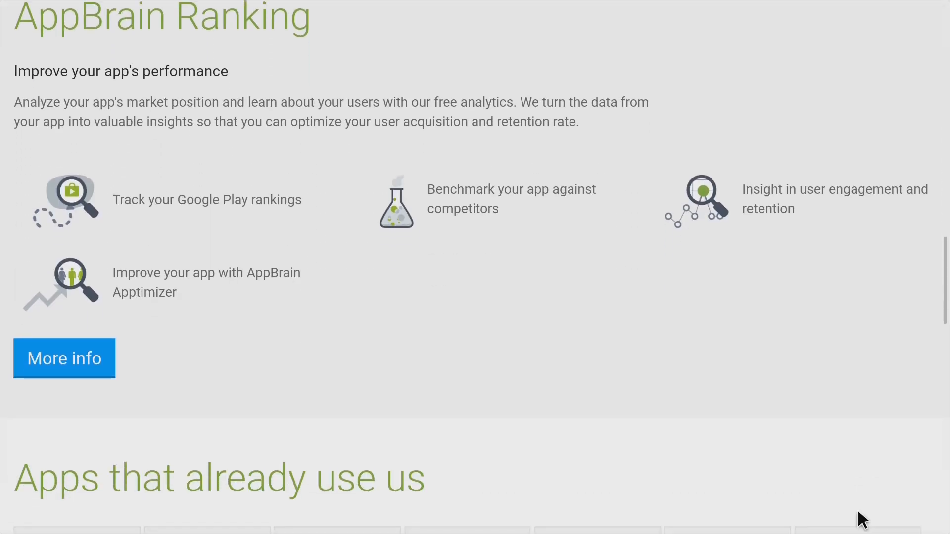
pyautogui.scroll(-3)
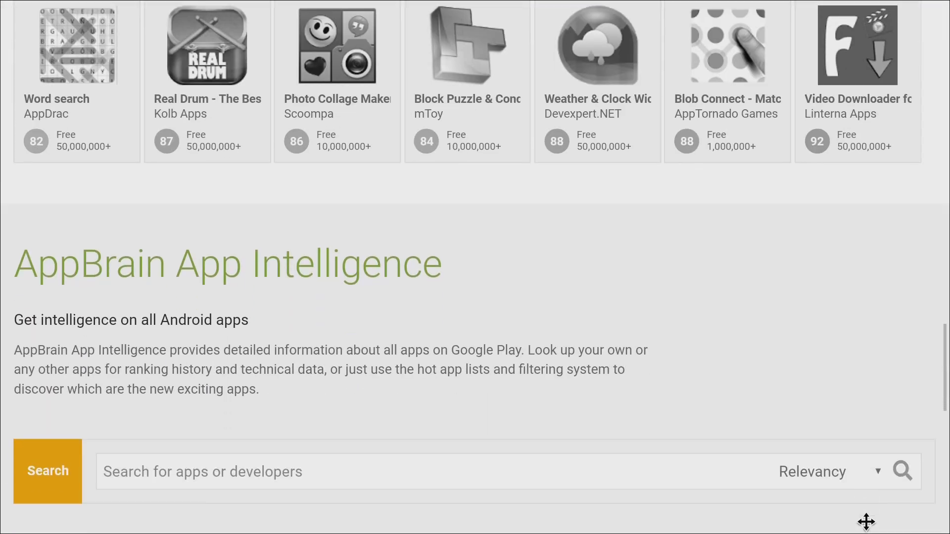
pyautogui.scroll(-3)
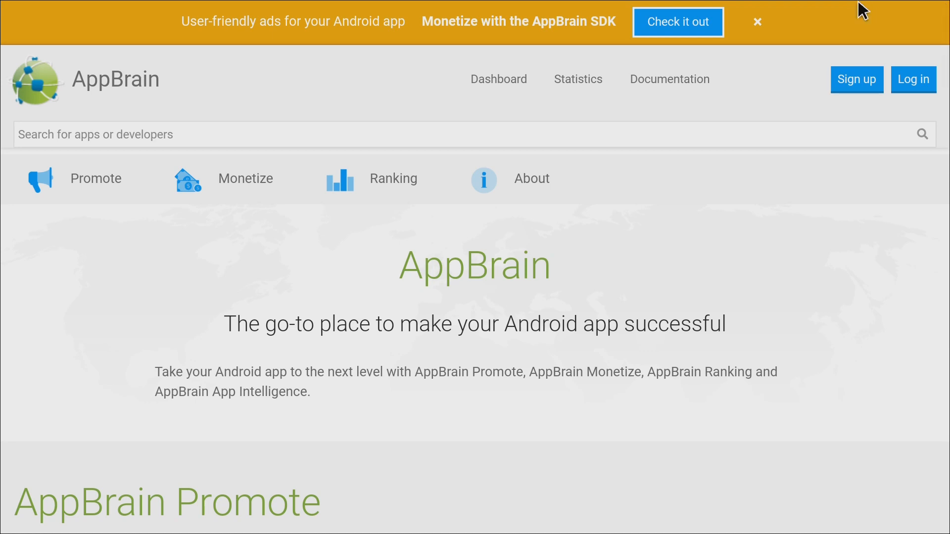
pyautogui.moveTo(856, 79)
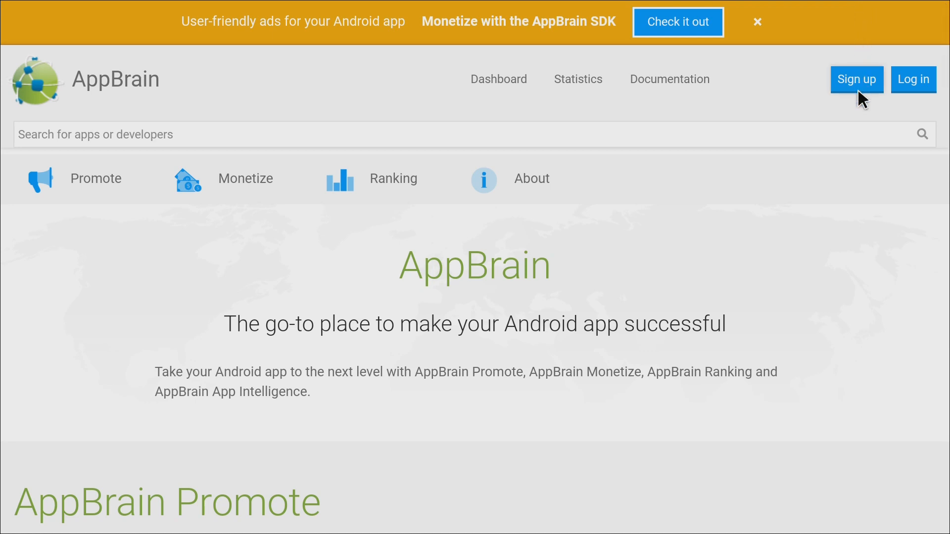
pyautogui.moveTo(827, 427)
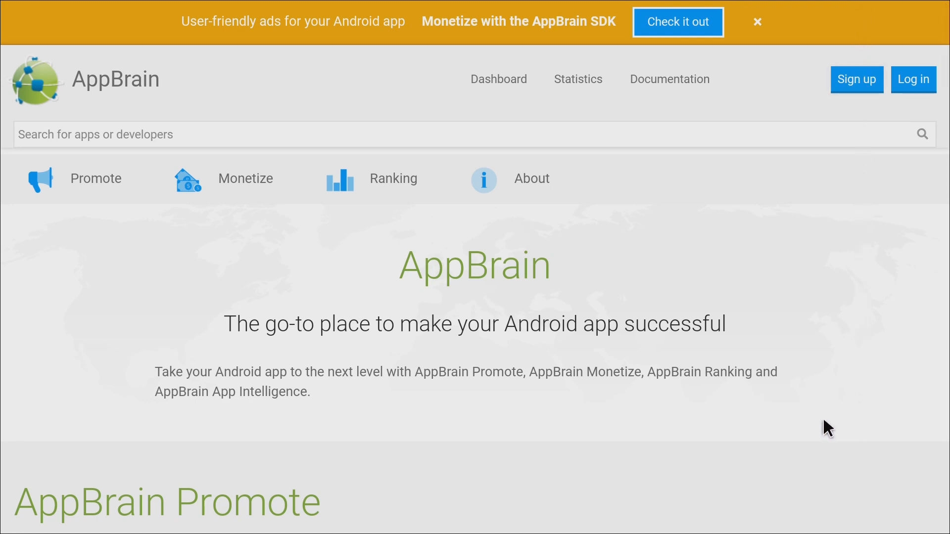
pyautogui.moveTo(513, 496)
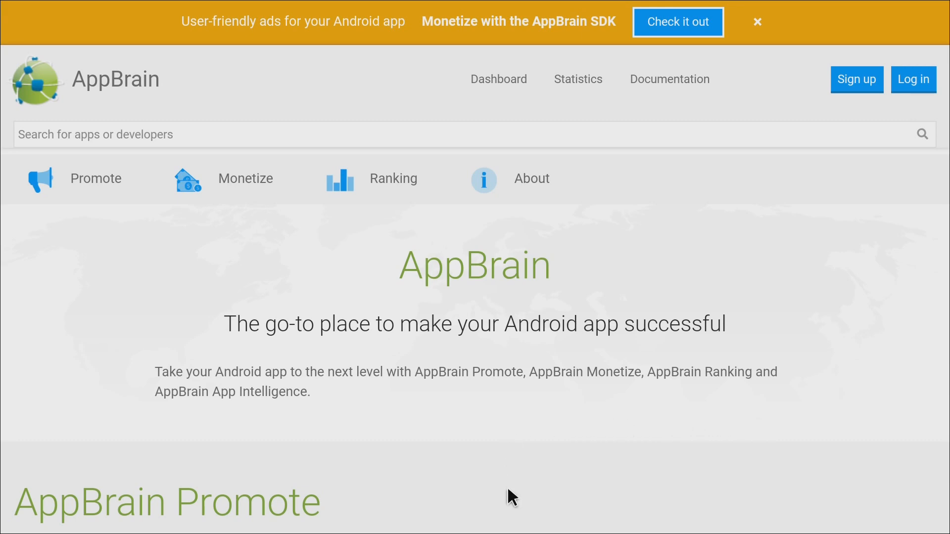
pyautogui.scroll(-3)
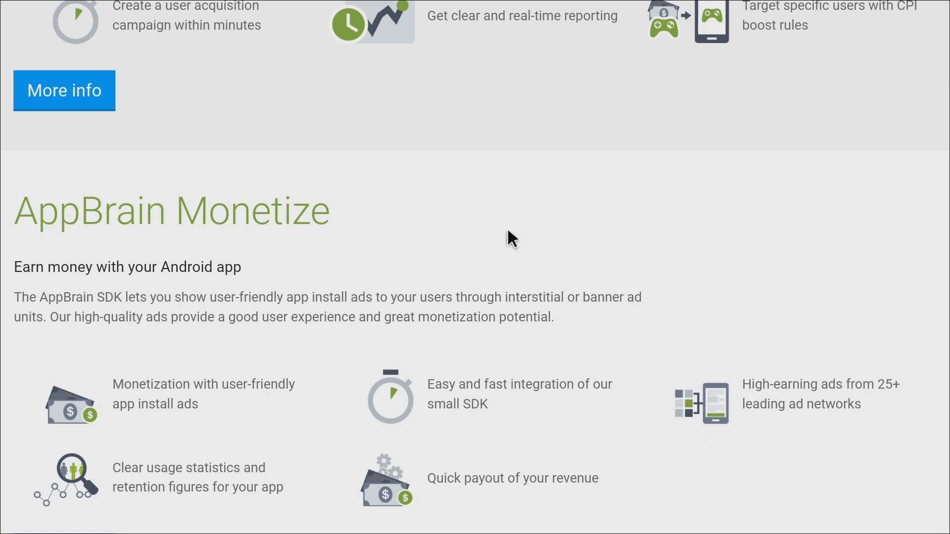
pyautogui.moveTo(512, 106)
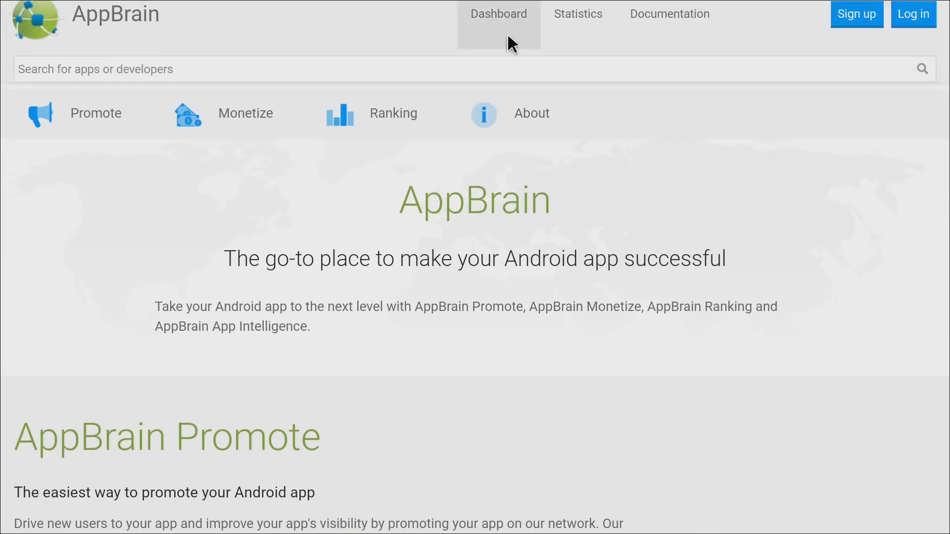
pyautogui.moveTo(512, 327)
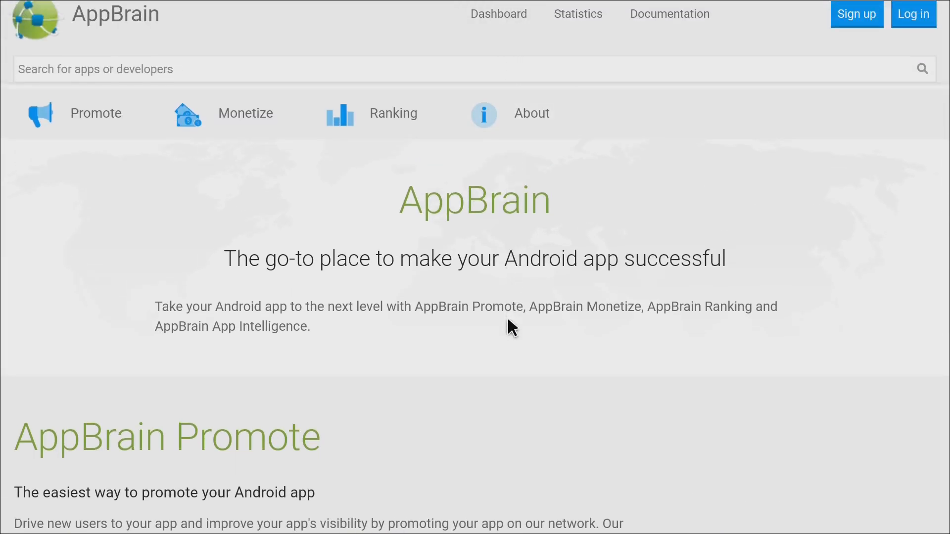
pyautogui.scroll(-3)
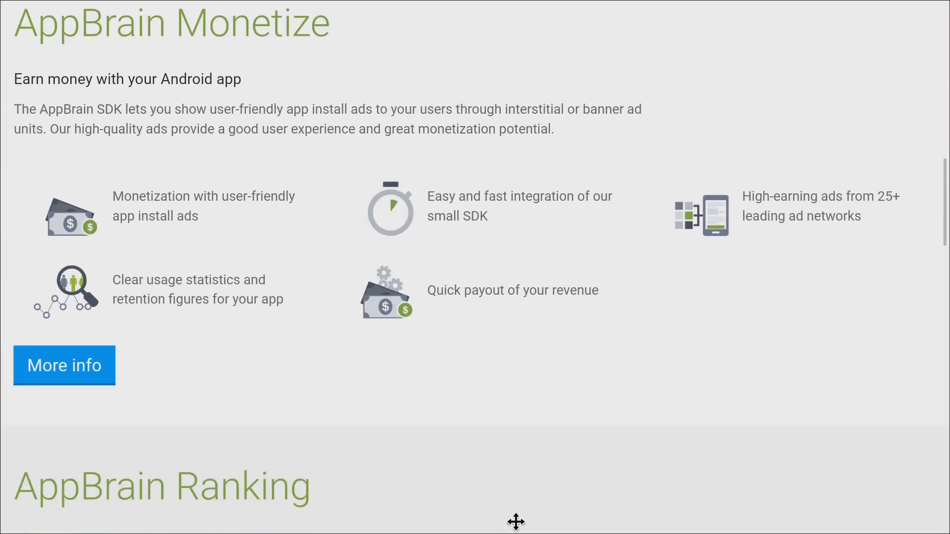
pyautogui.scroll(-3)
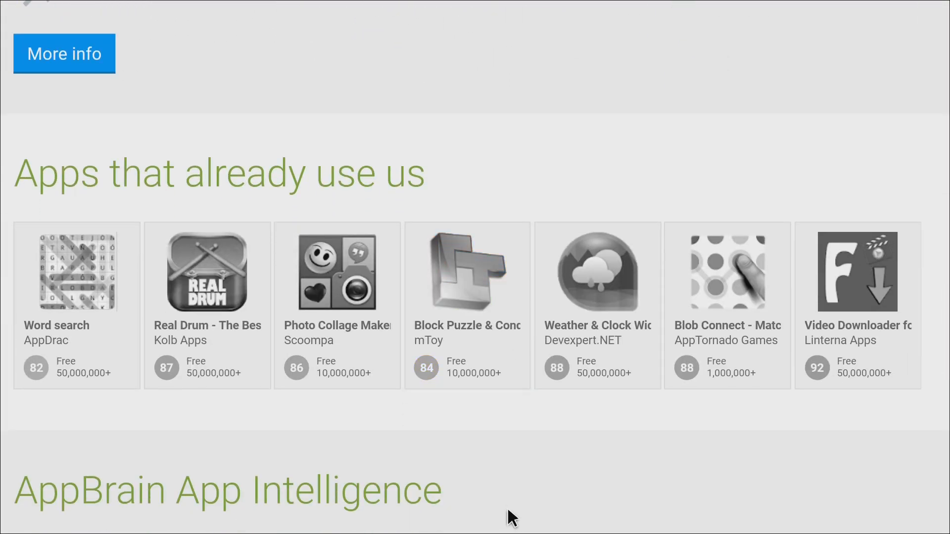
pyautogui.scroll(-3)
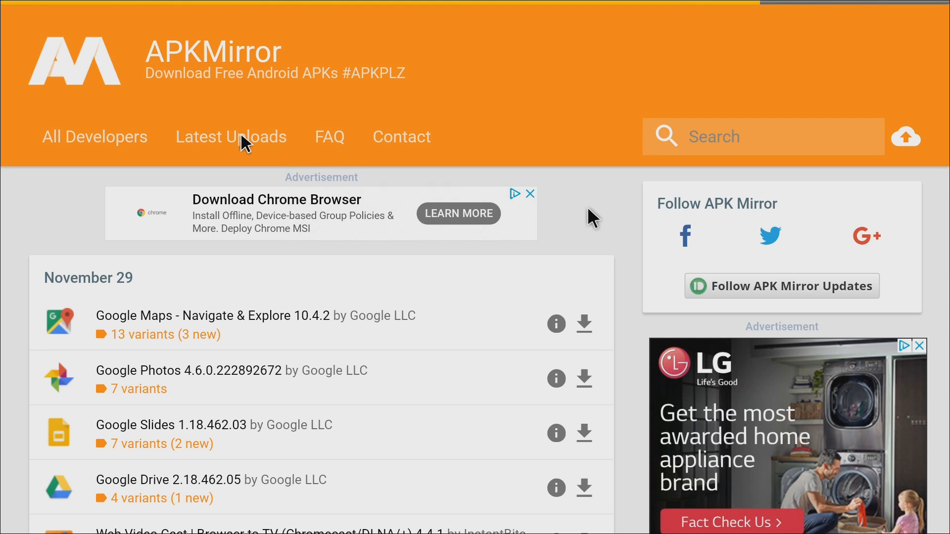
pyautogui.moveTo(244, 202)
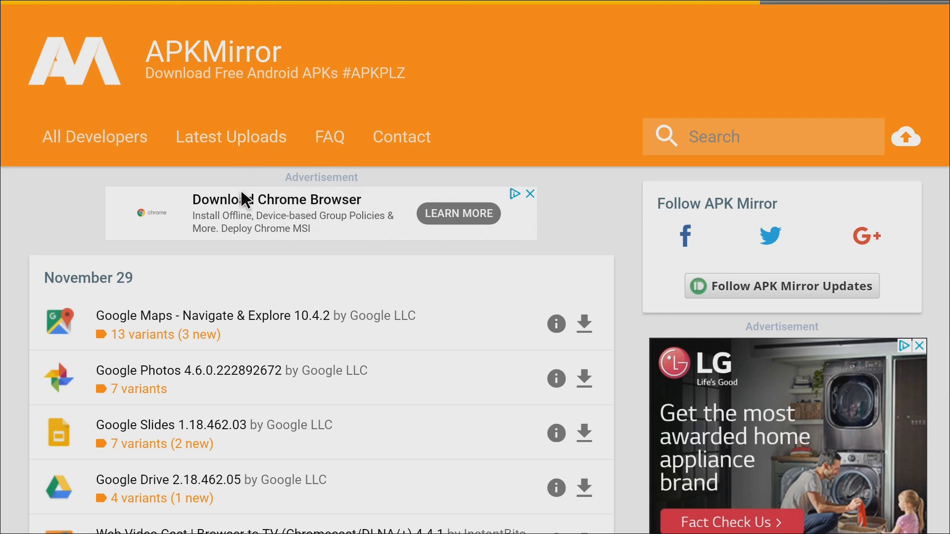
pyautogui.moveTo(242, 363)
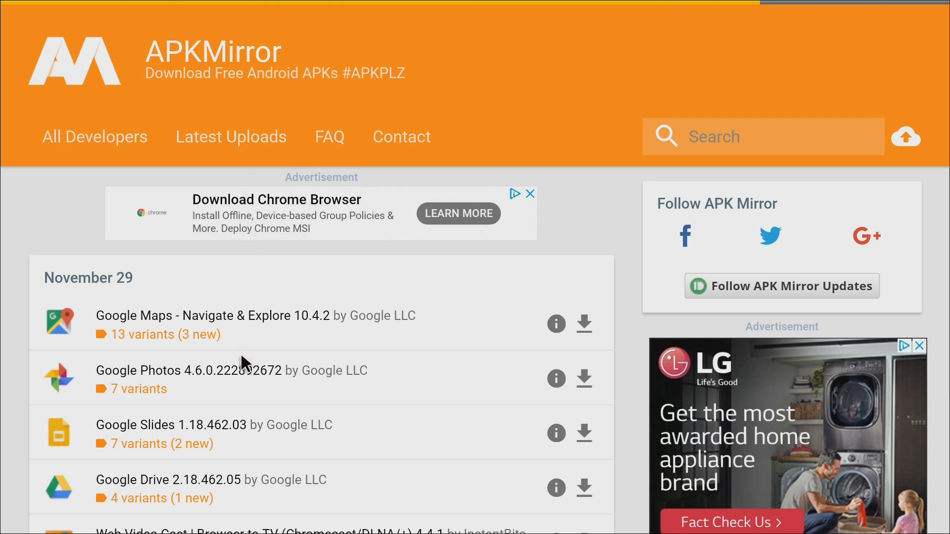
pyautogui.moveTo(242, 488)
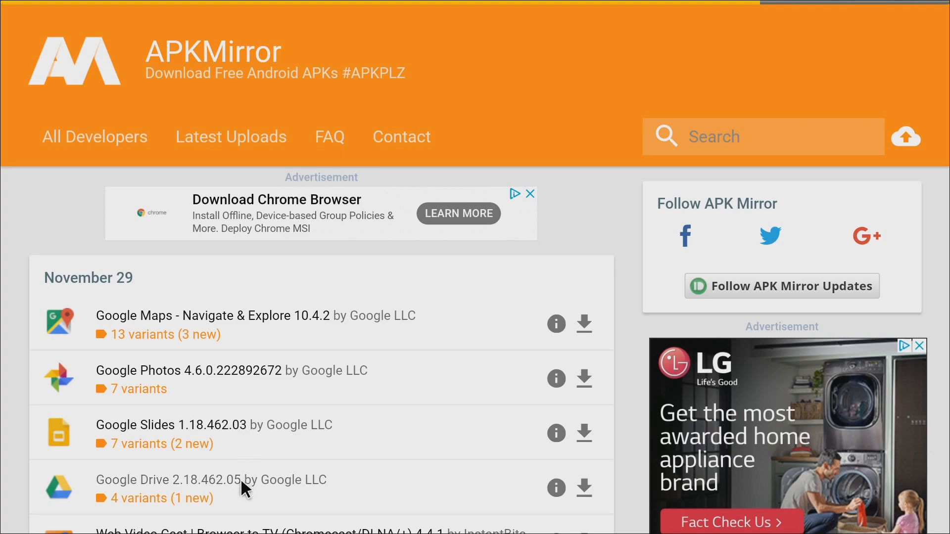
# - Scroll down APKMirror's latest uploads list to the bottom, reaching 5miles and 2,319 pages
pyautogui.scroll(-3)
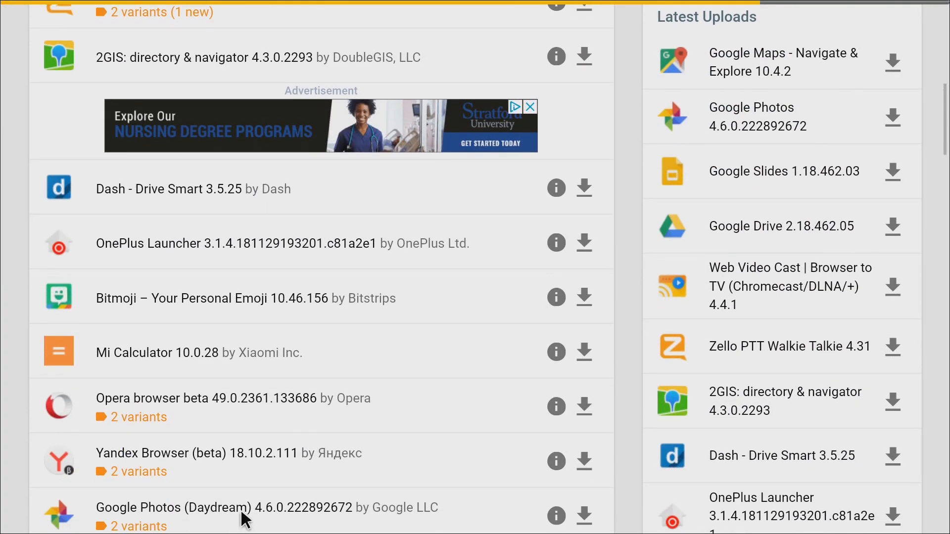
pyautogui.scroll(-3)
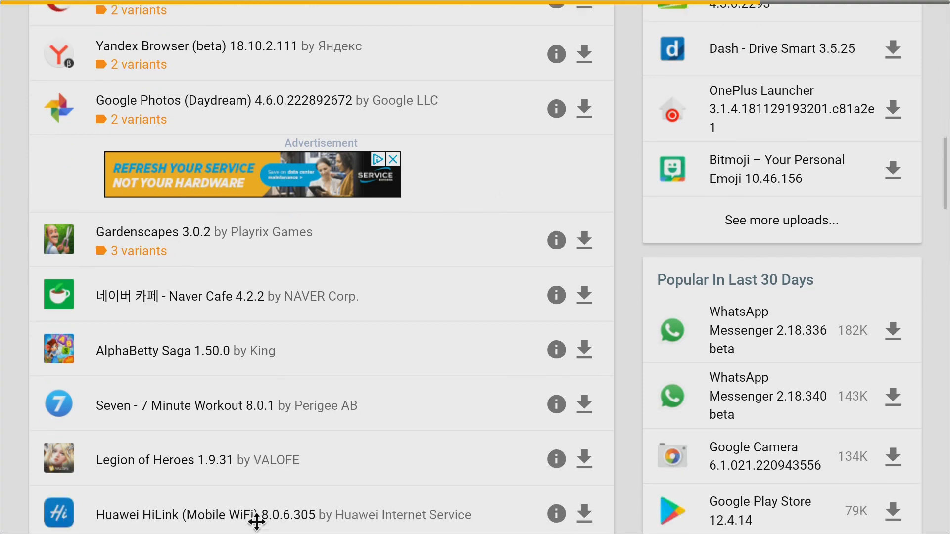
pyautogui.scroll(-3)
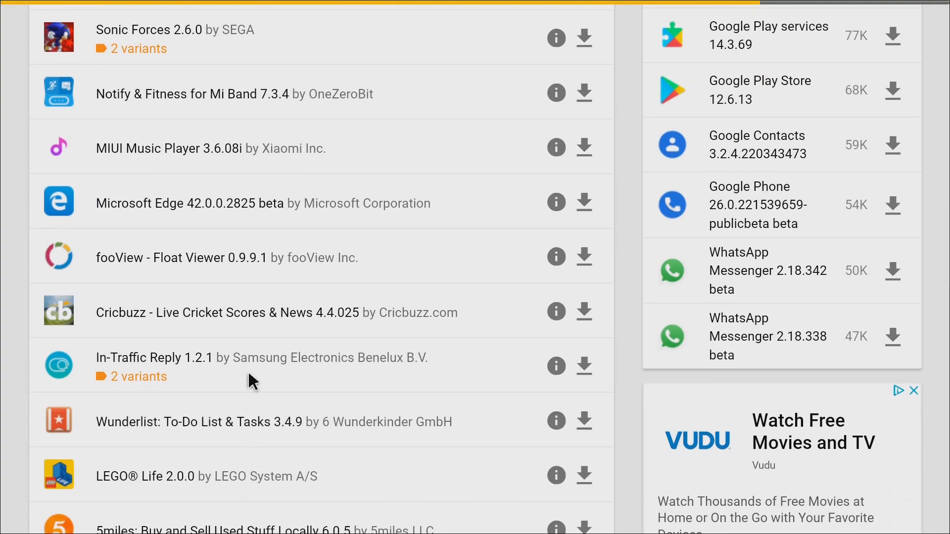
pyautogui.scroll(-3)
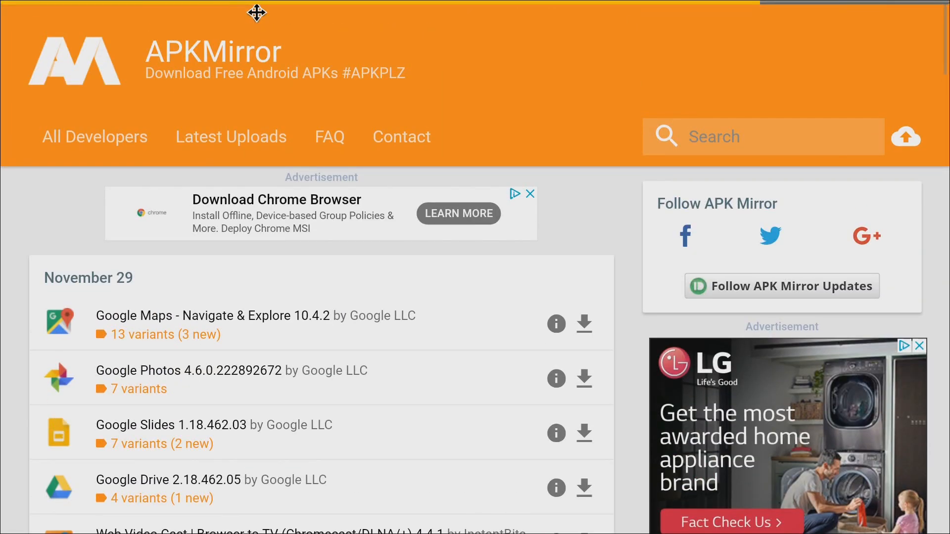
pyautogui.moveTo(251, 265)
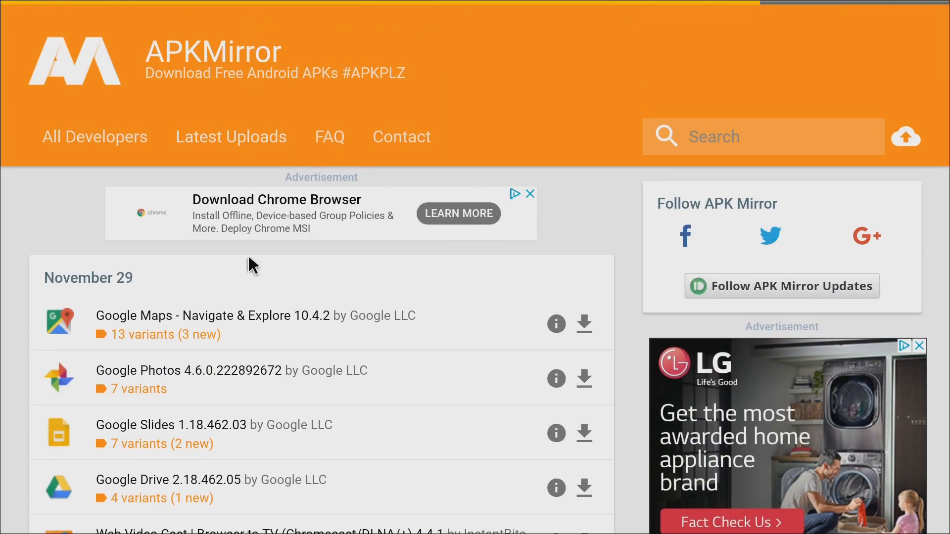
pyautogui.moveTo(252, 401)
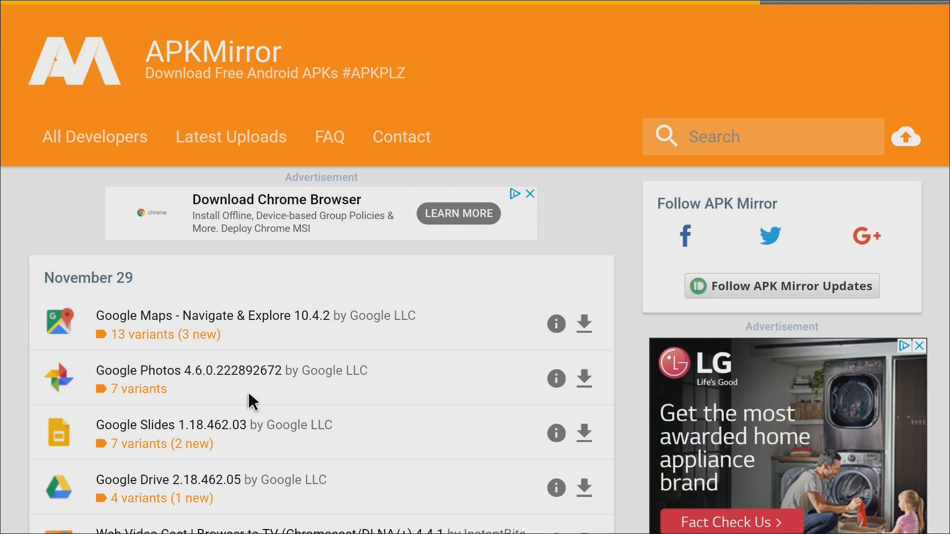
pyautogui.scroll(-3)
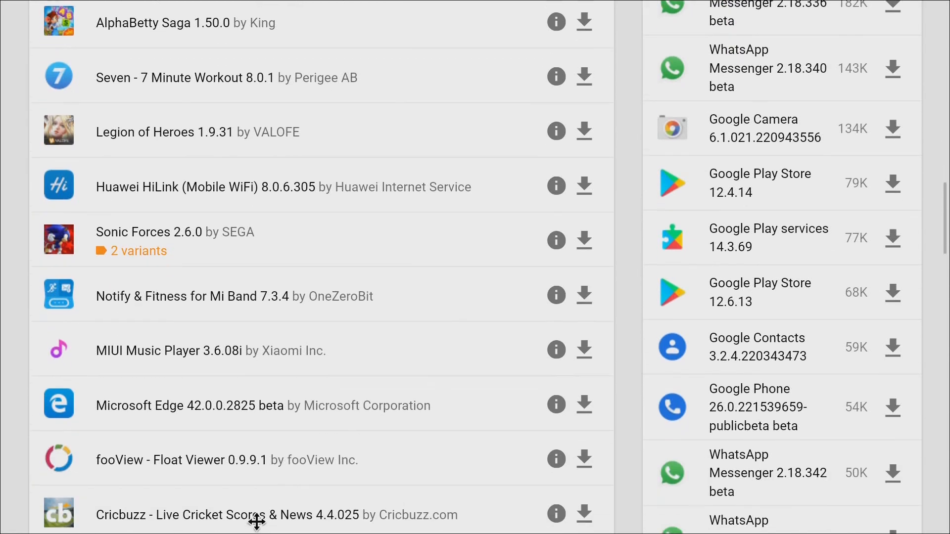
pyautogui.scroll(-3)
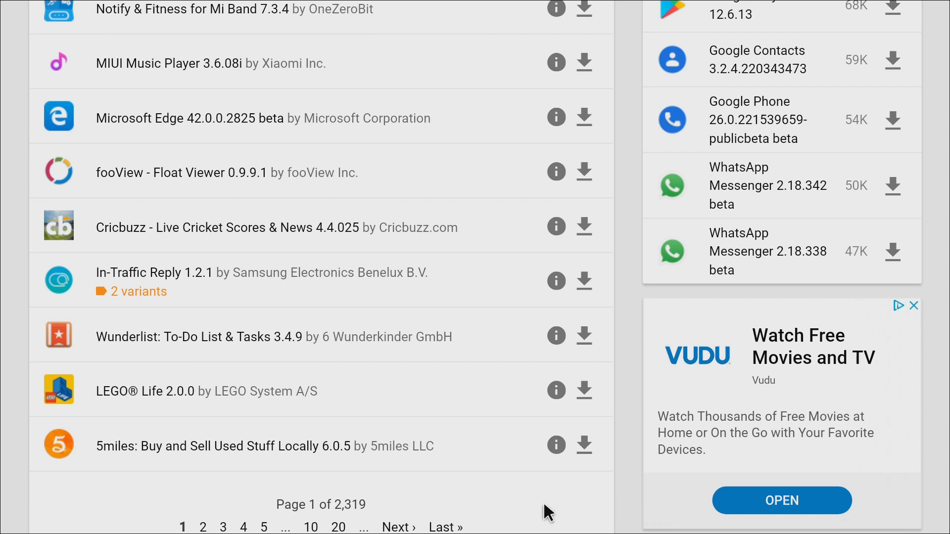
pyautogui.moveTo(547, 416)
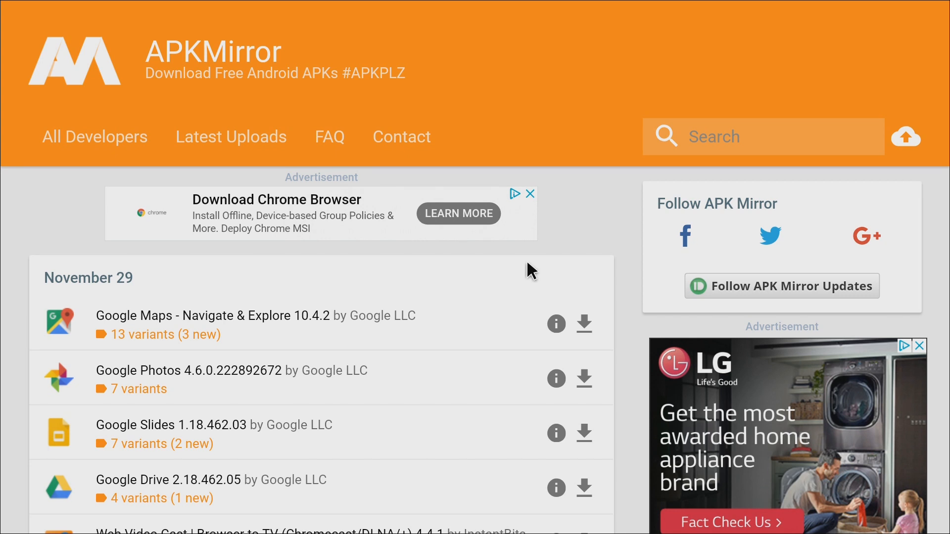
pyautogui.moveTo(572, 209)
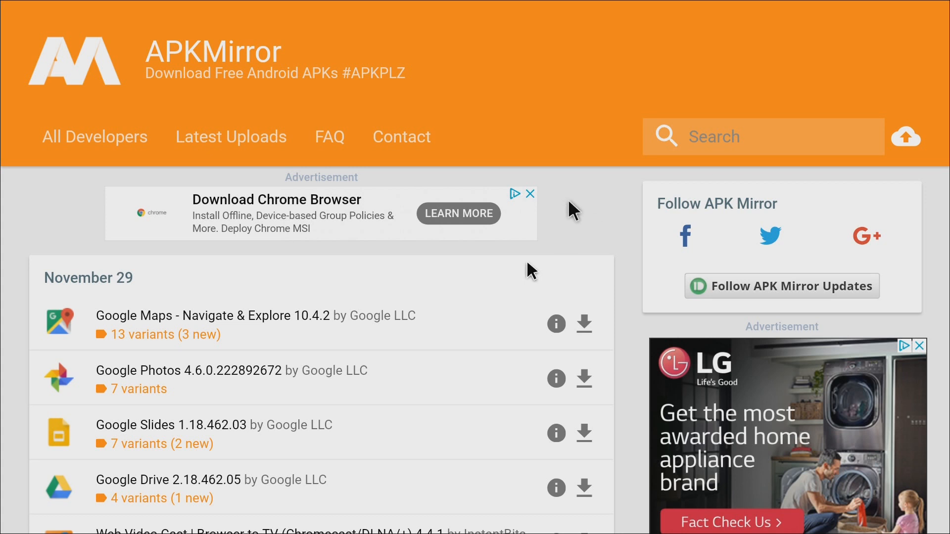
pyautogui.moveTo(576, 219)
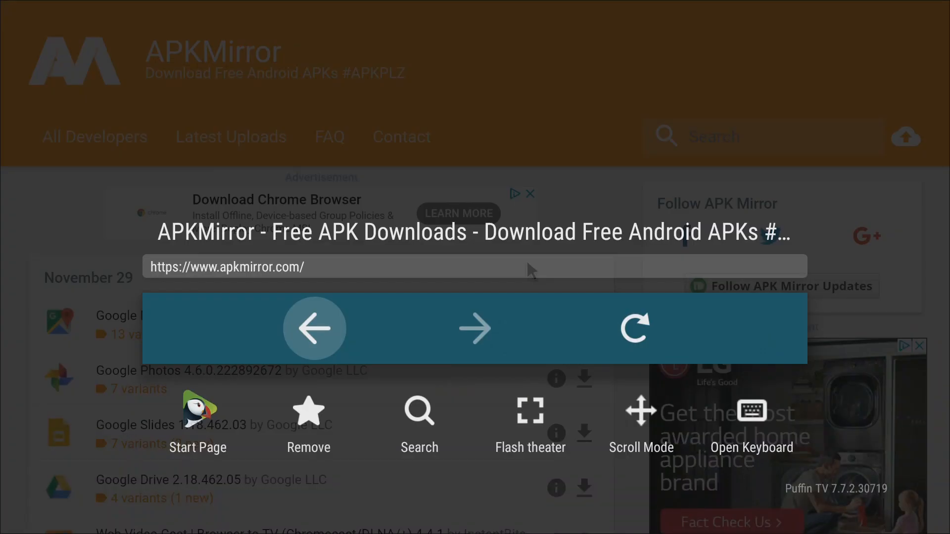
pyautogui.moveTo(197, 407)
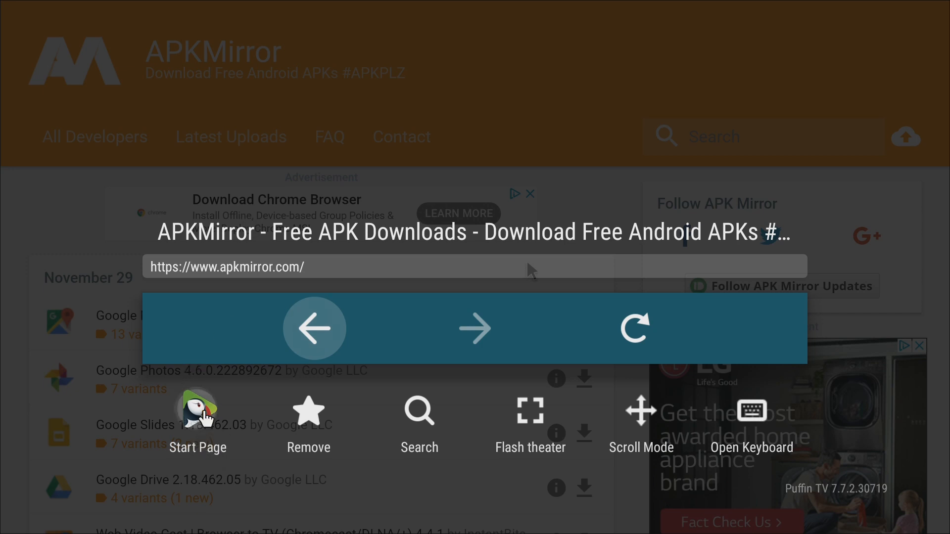
# - Return Puffin TV to its Start Page with the A2Z APK and APKMirror bookmarks
pyautogui.click(198, 422)
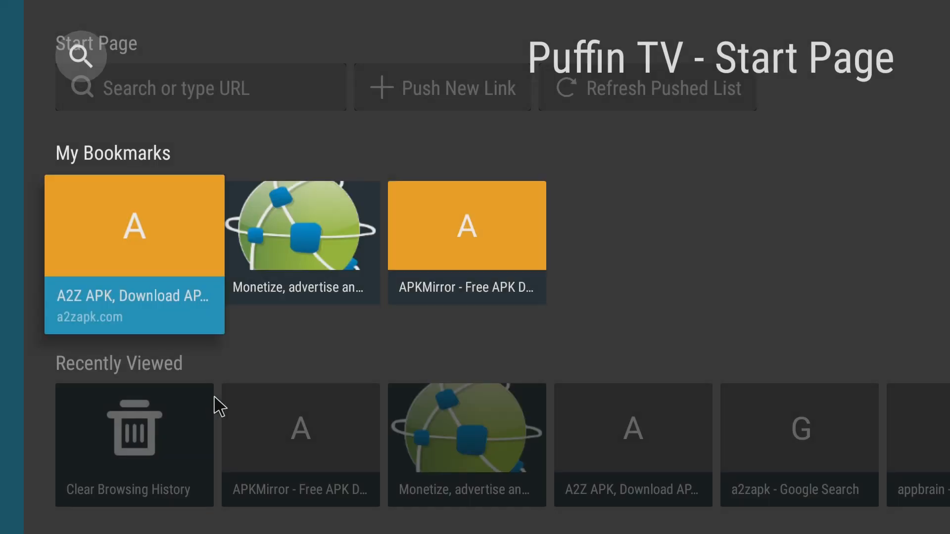